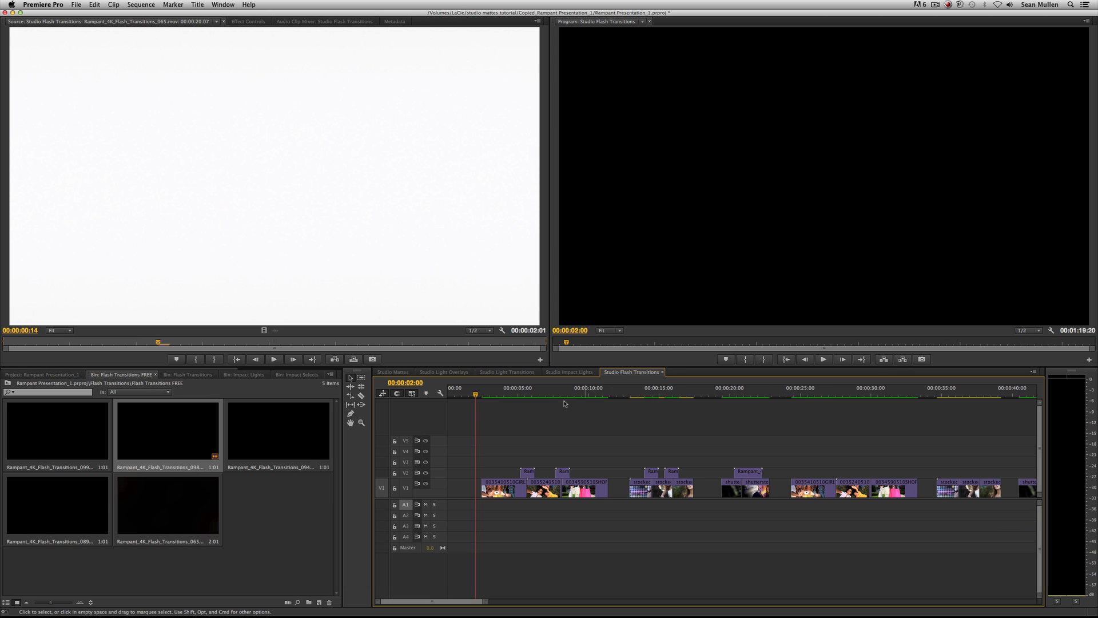
Play the Studio Flash Transitions sequence from the Program Monitor and pause on the three women in sunglasses
left_click(478, 391)
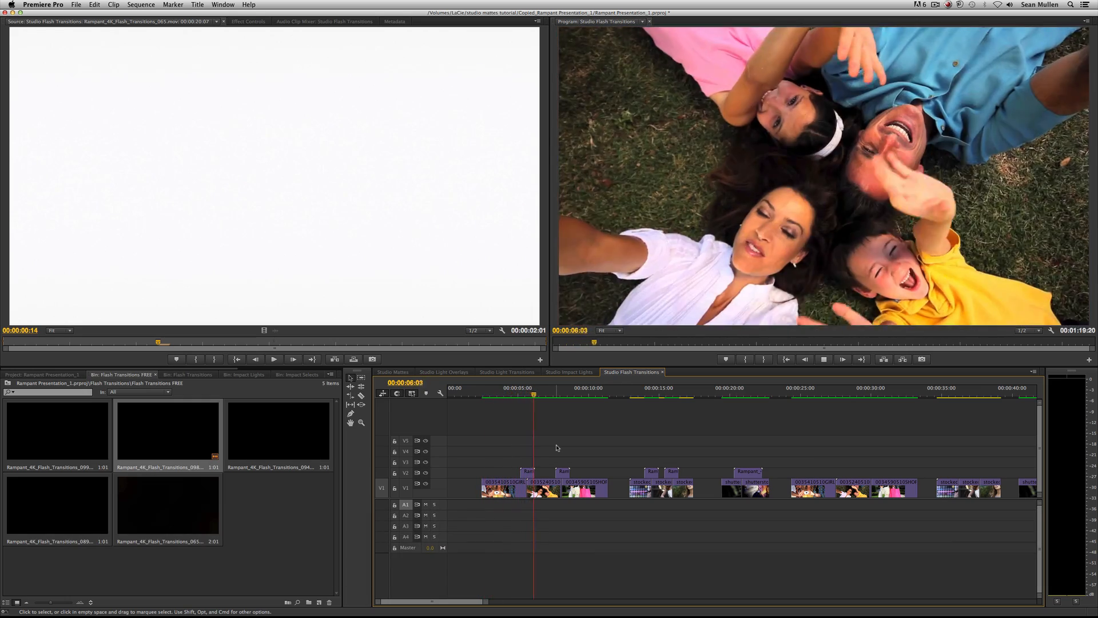
left_click(561, 395)
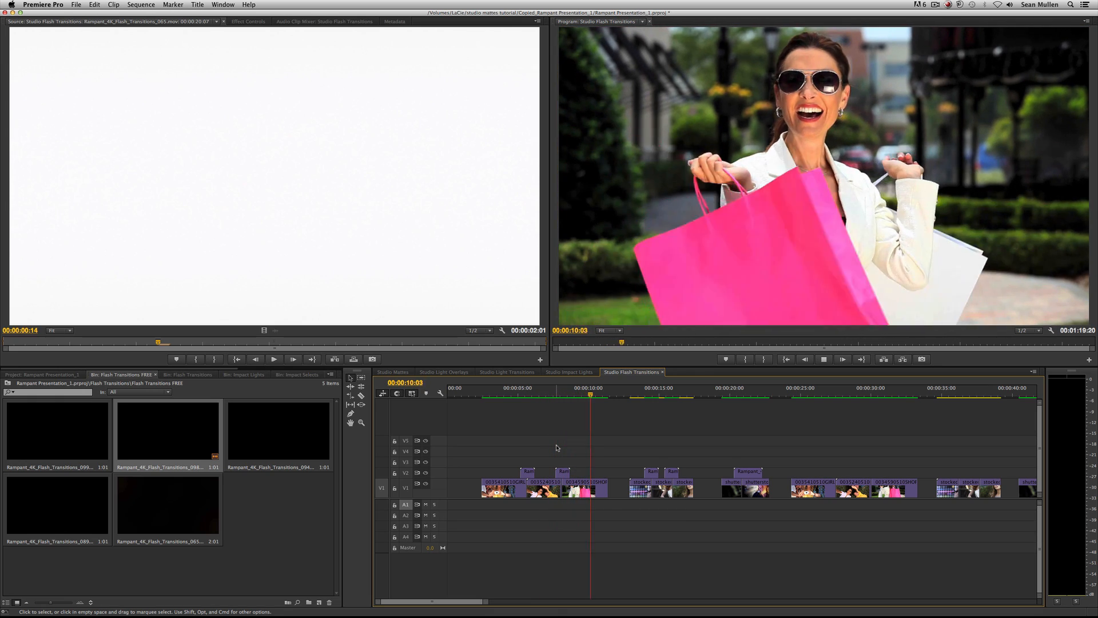
left_click(556, 394)
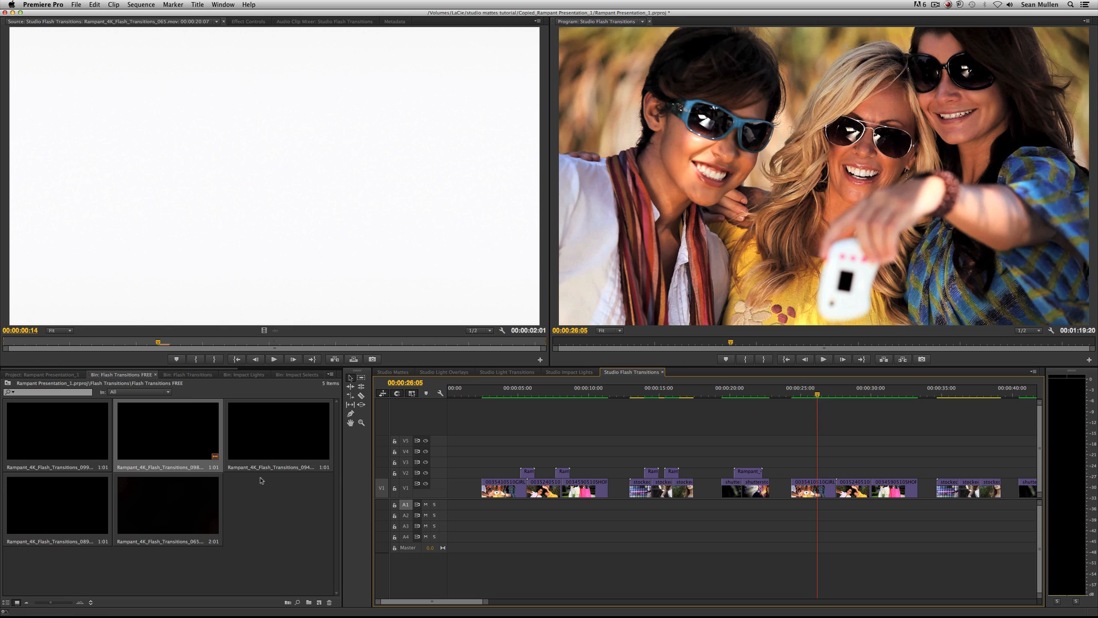
mouse_move(274, 513)
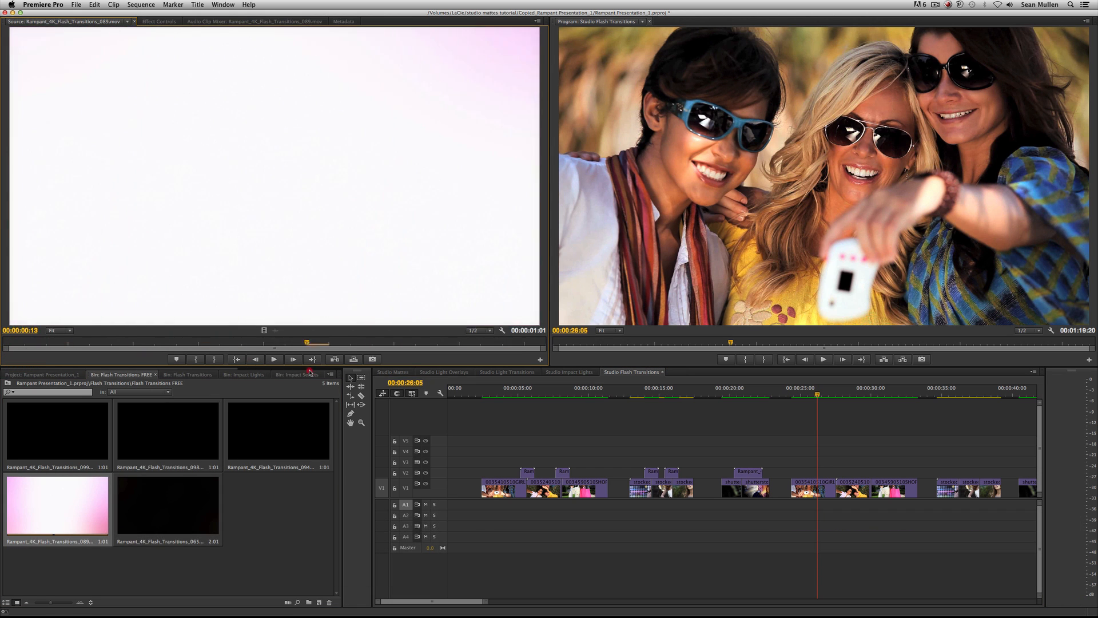
Scrub through Rampant_4K_Flash_Transitions_089 in the Source Monitor and park on a pink flash frame
left_click_drag(317, 344, 208, 343)
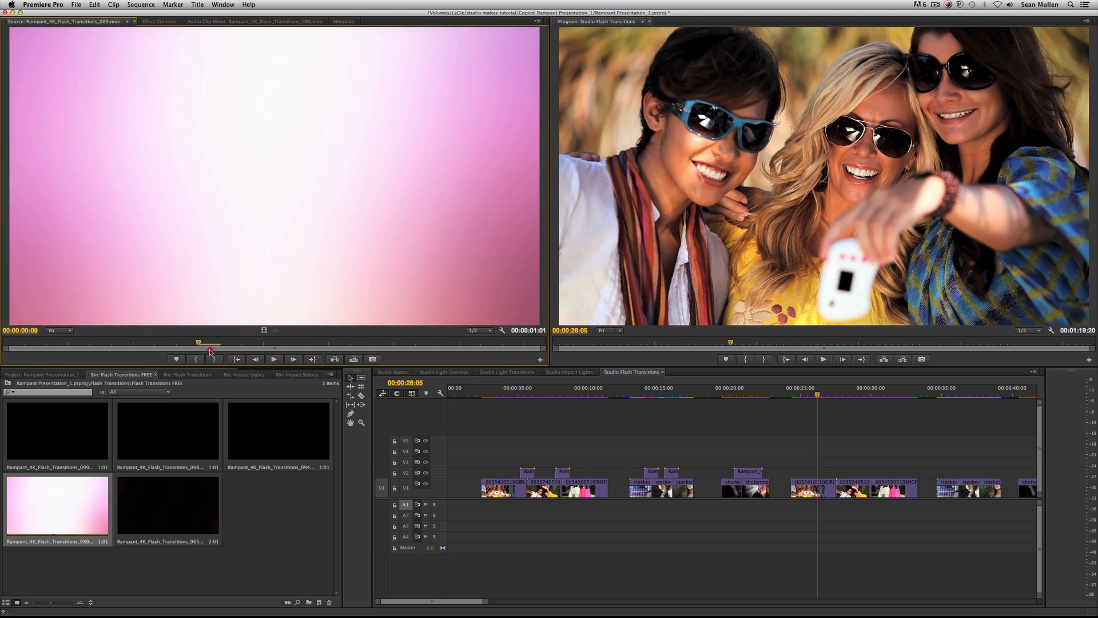
left_click(236, 359)
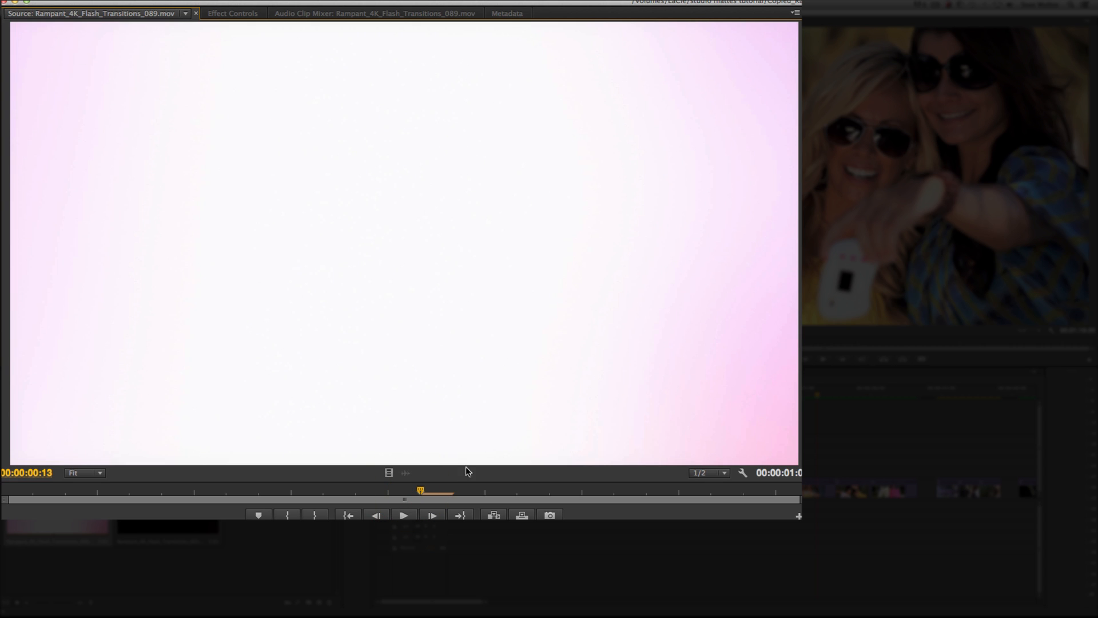
Lay a short trimmed burst of the pink flash on V2 over the cut near 27 seconds
left_click(287, 515)
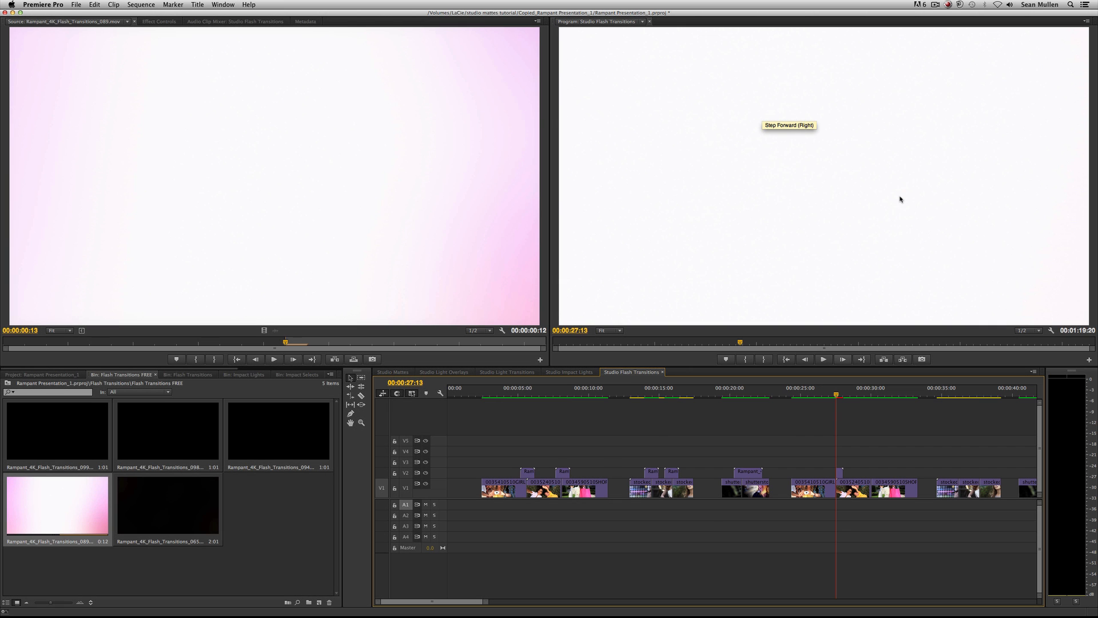
mouse_move(856, 404)
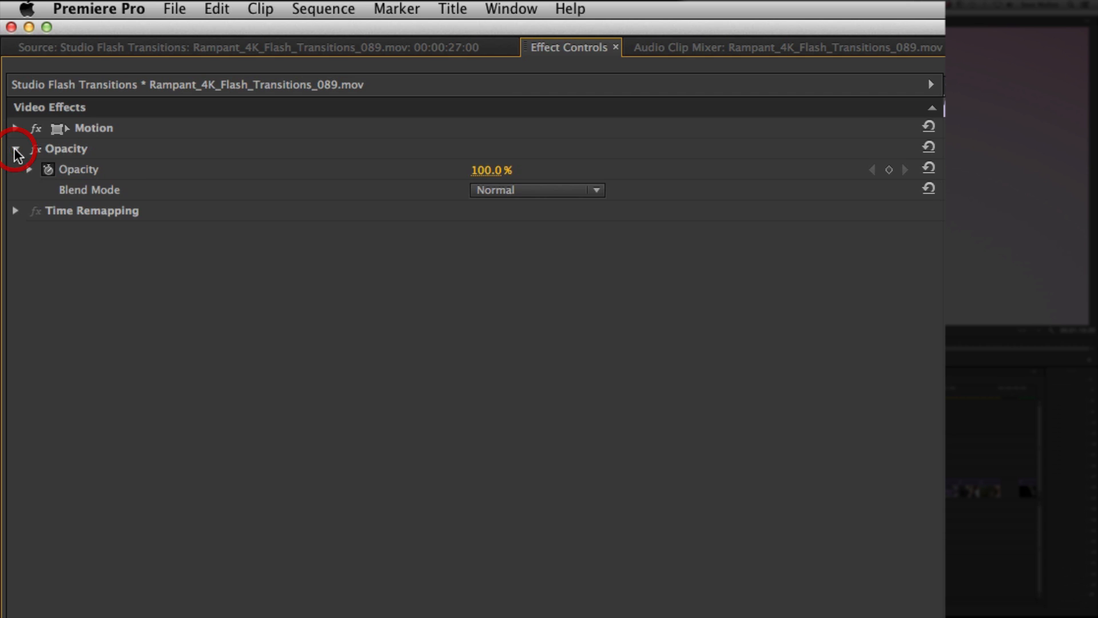
Set the pink flash clip's Blend Mode to Screen under Opacity in Effect Controls
left_click(572, 189)
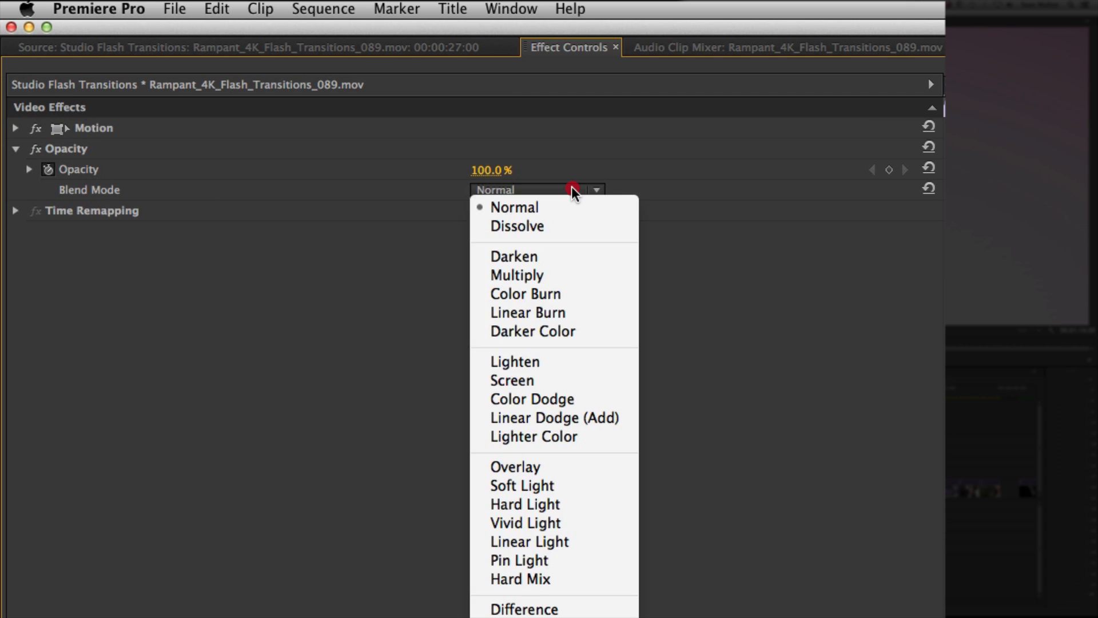
mouse_move(602, 418)
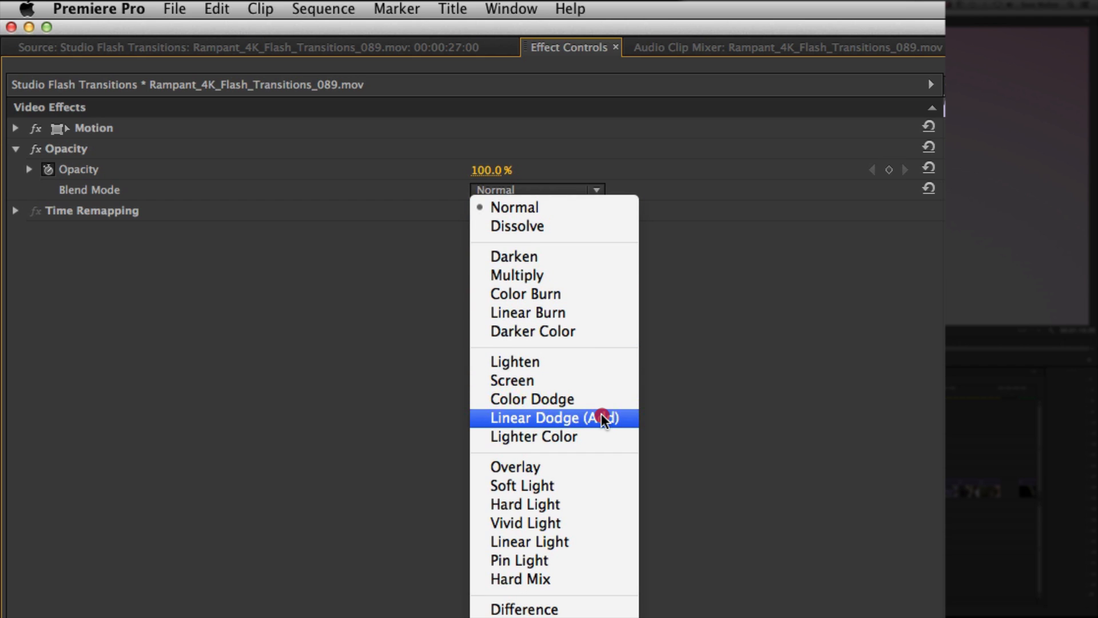
mouse_move(596, 467)
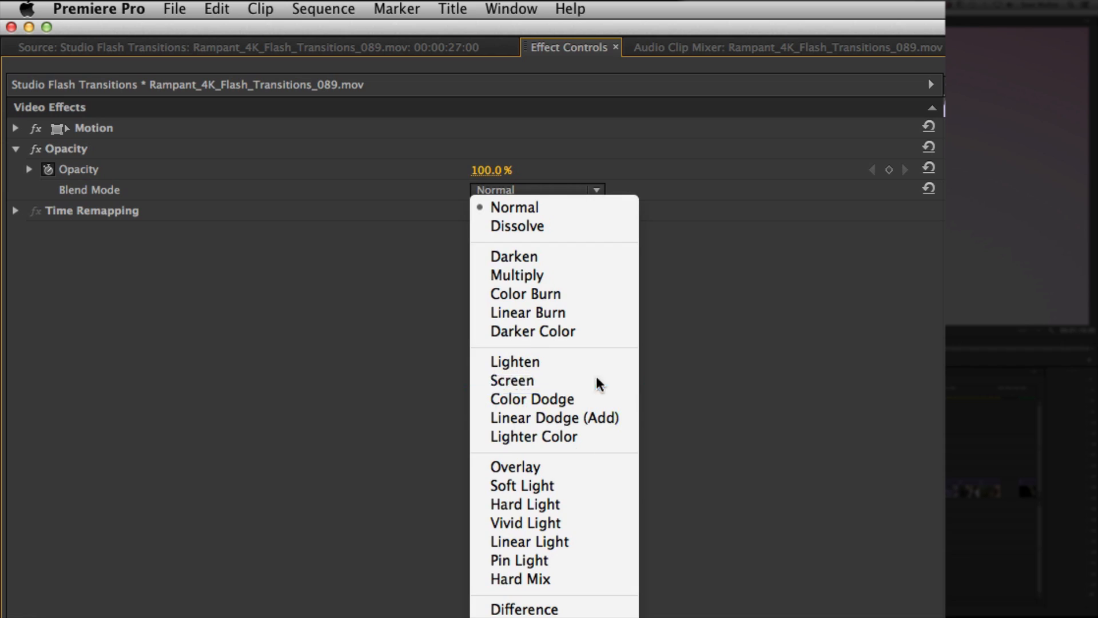
left_click(512, 381)
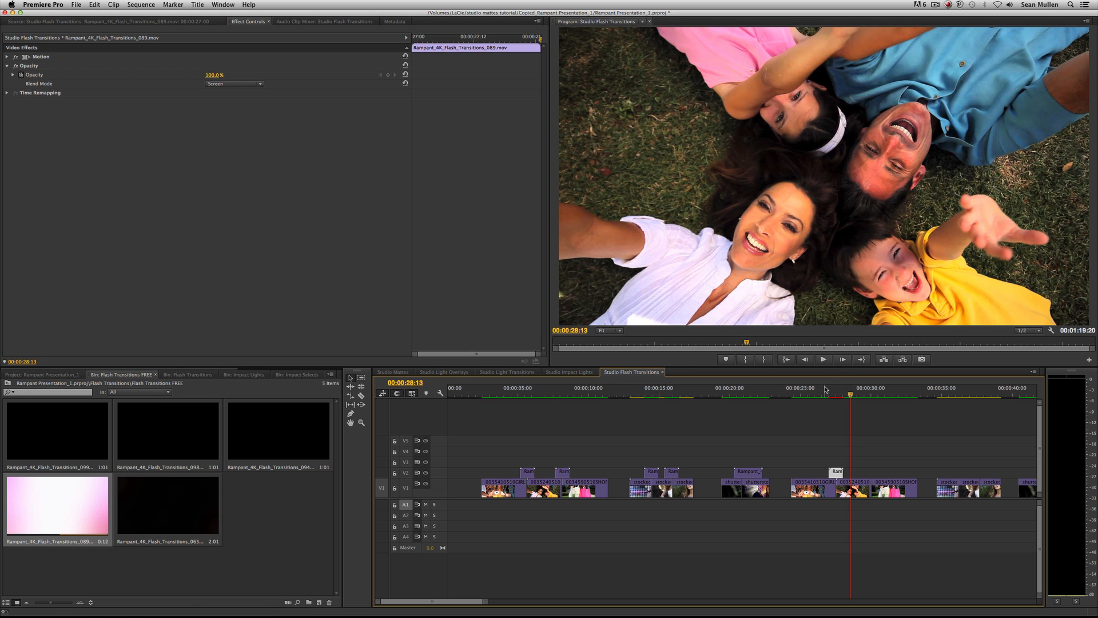
Park the playhead on the pink flash near 27 seconds to see it wash over the footage
left_click(835, 392)
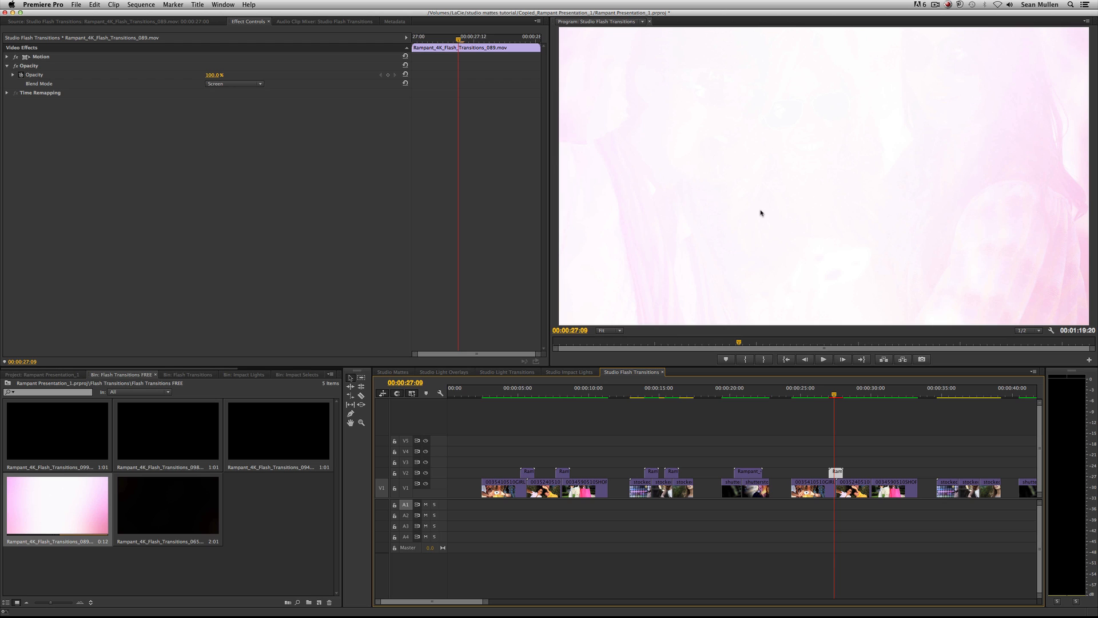
mouse_move(861, 234)
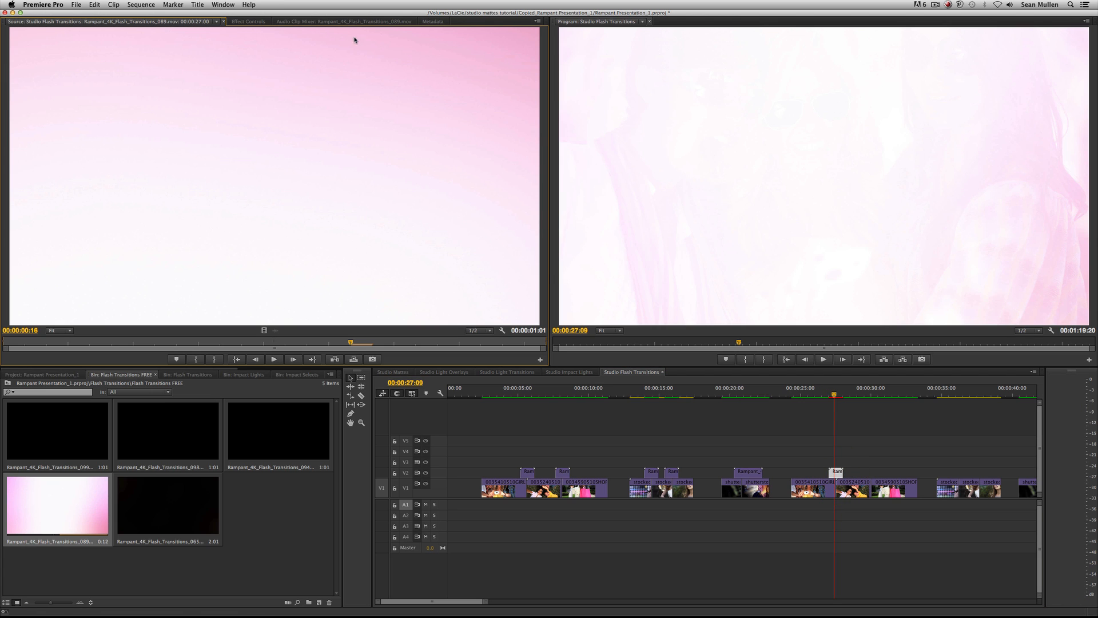
mouse_move(285, 285)
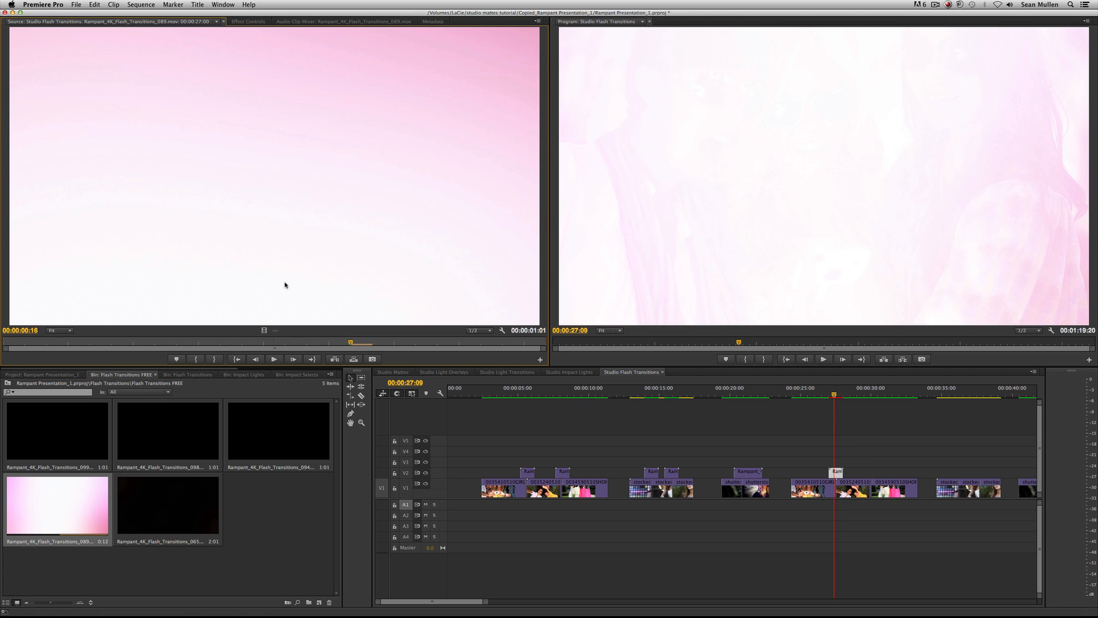
Apply Scale to Frame Size to the 4K pink flash clip, then toggle it off to compare framing
right_click(836, 488)
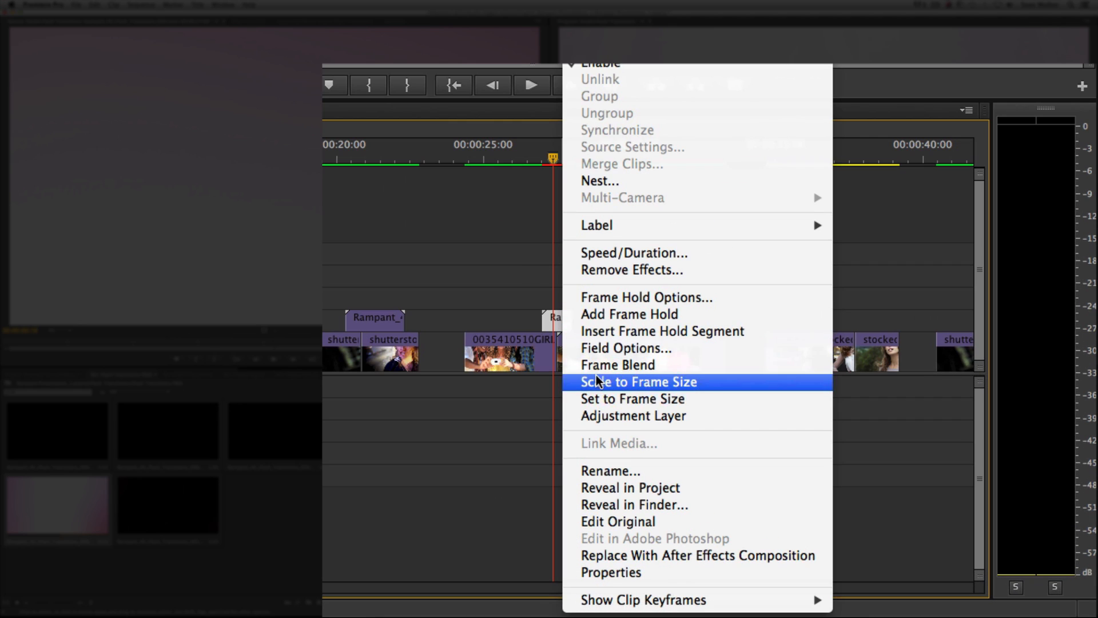
left_click(639, 382)
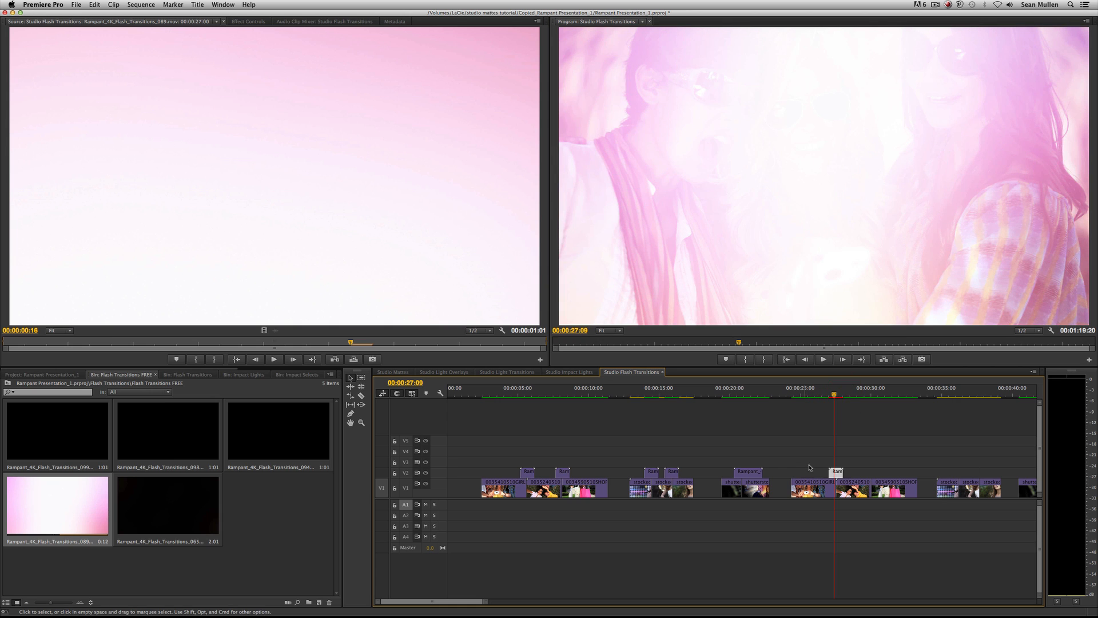
right_click(835, 487)
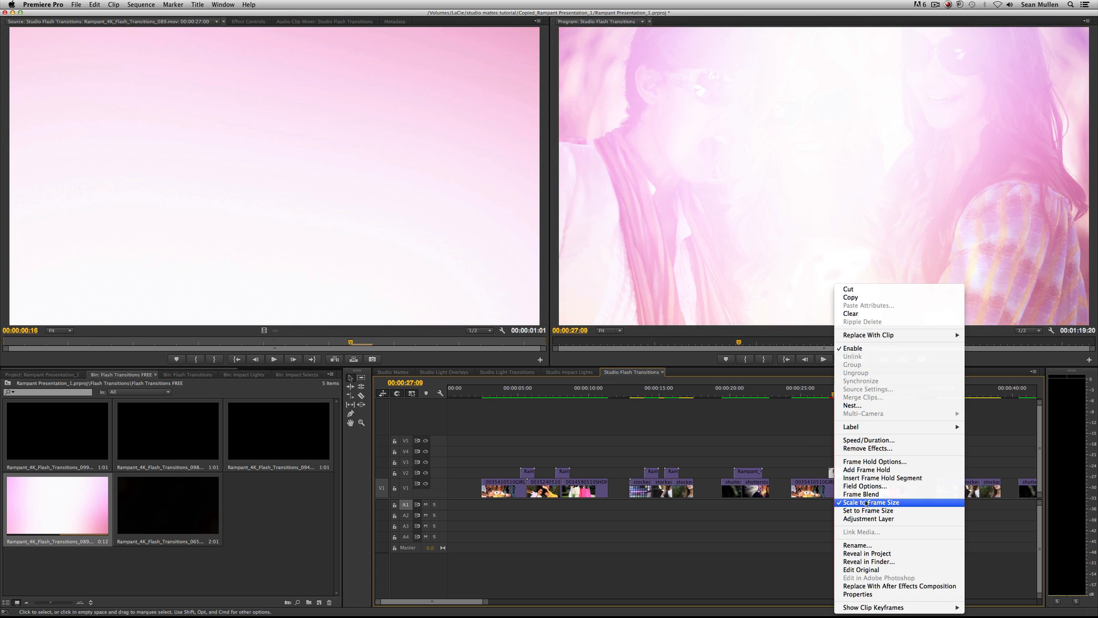
left_click(870, 502)
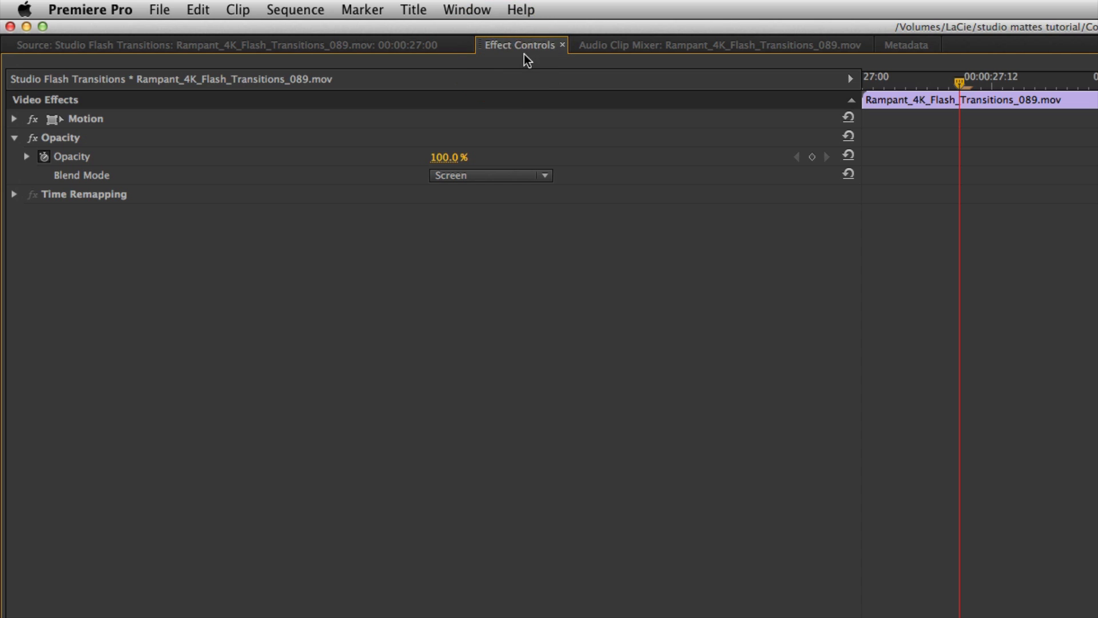
mouse_move(101, 158)
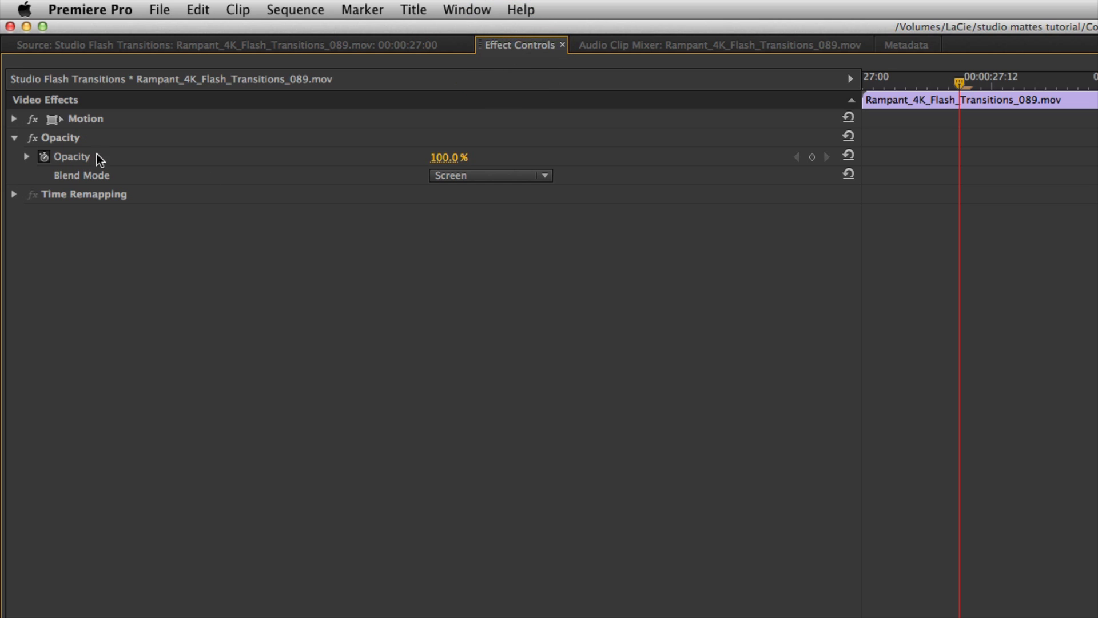
Check the flash clip's Motion scale at 100 and re-enable Scale to Frame Size on it
left_click(13, 119)
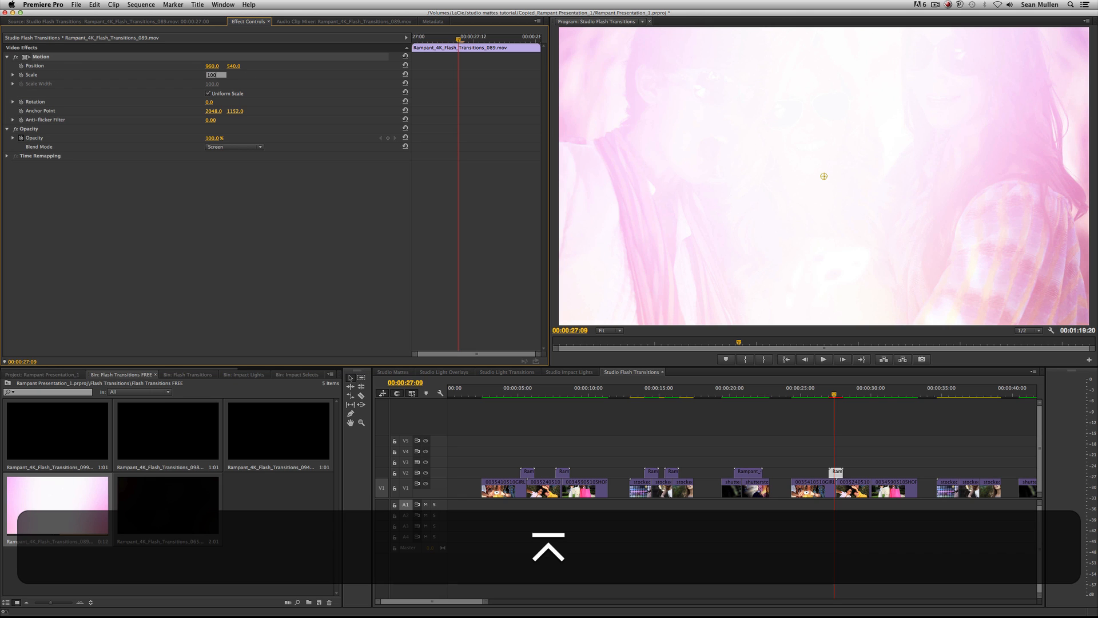
right_click(835, 489)
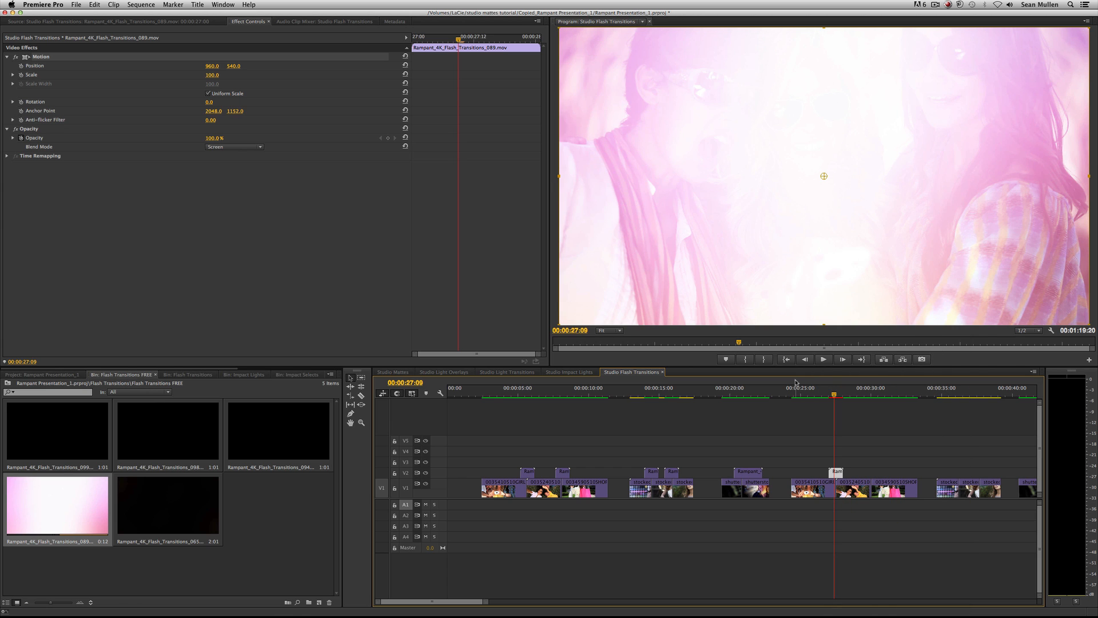
left_click(824, 359)
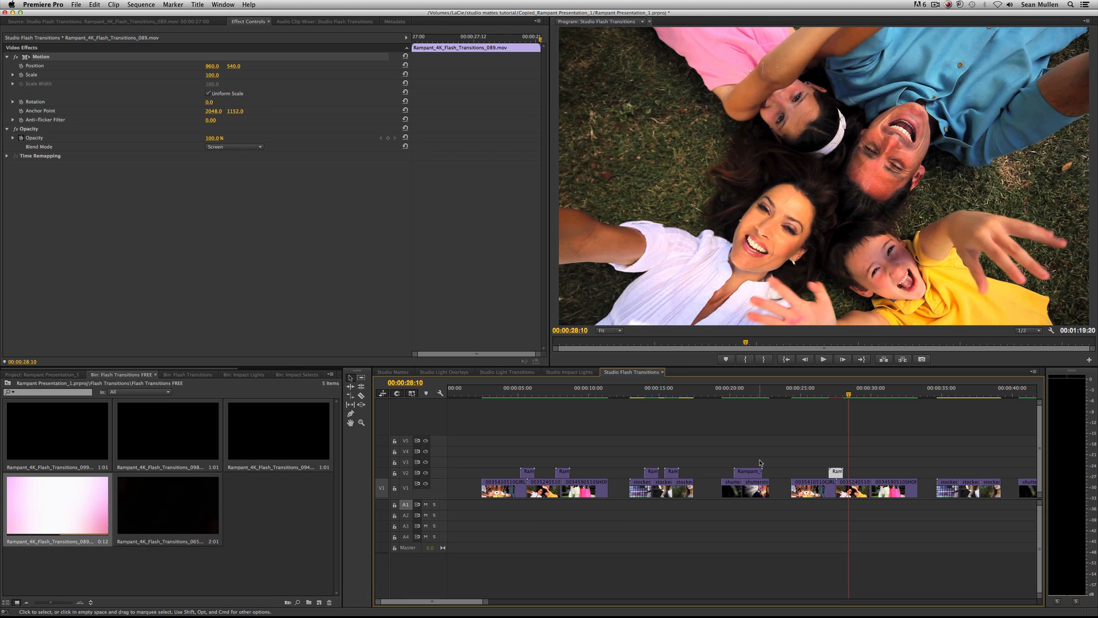
Place a short piece of Rampant_4K_Flash_Transitions_094 on V2 over the cut near 30 seconds
left_click(872, 396)
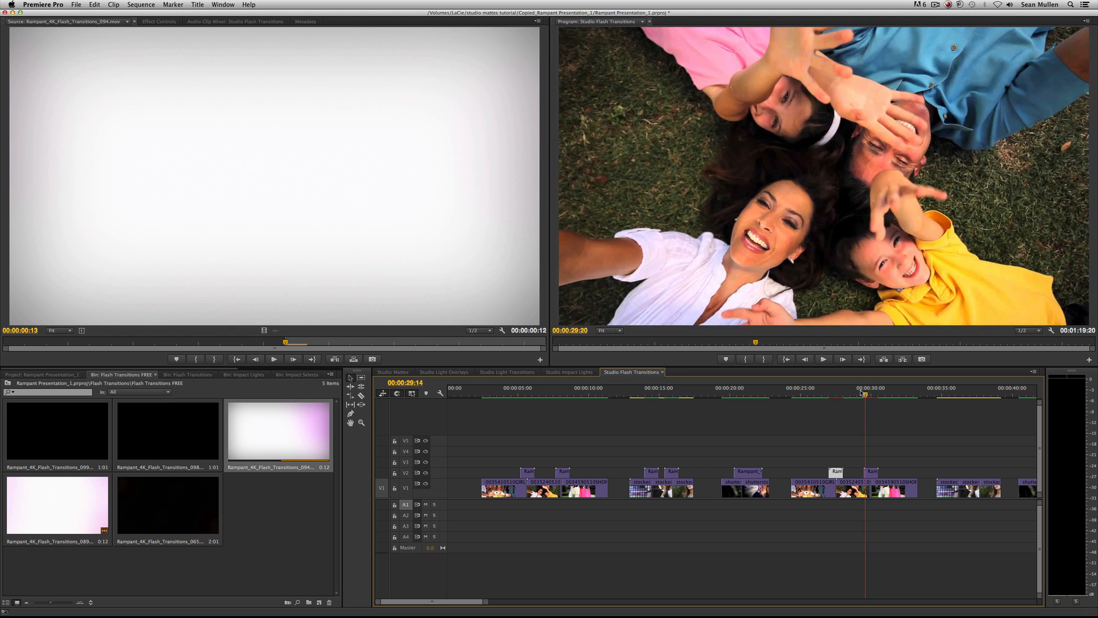
Select the white flash over the 30-second cut, set its Blend Mode to Screen, and check just past the cut
left_click(873, 393)
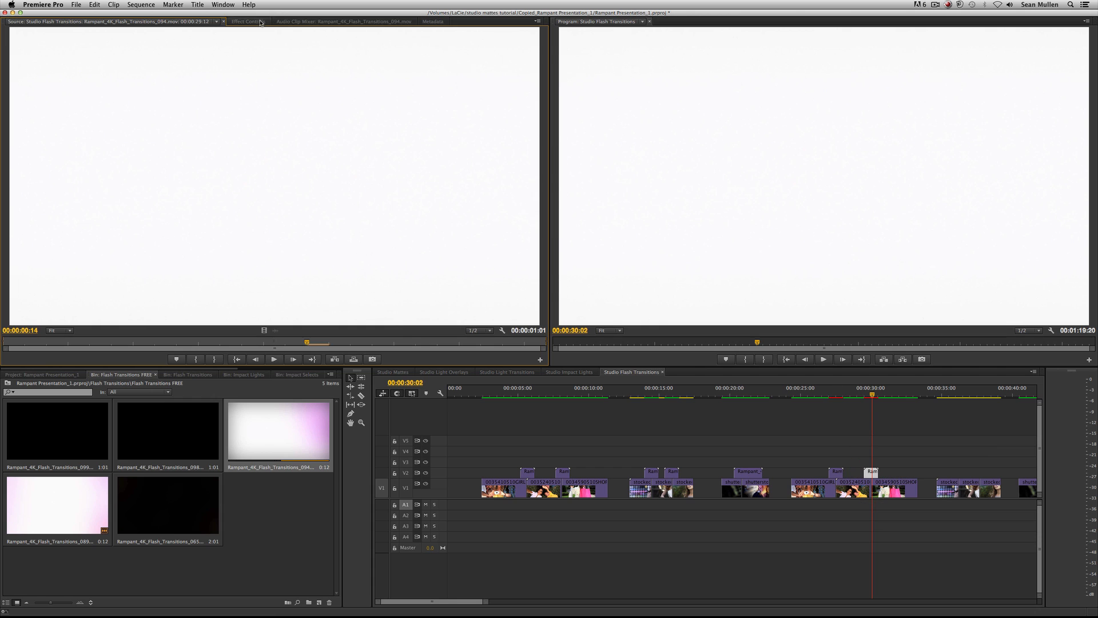
left_click(247, 25)
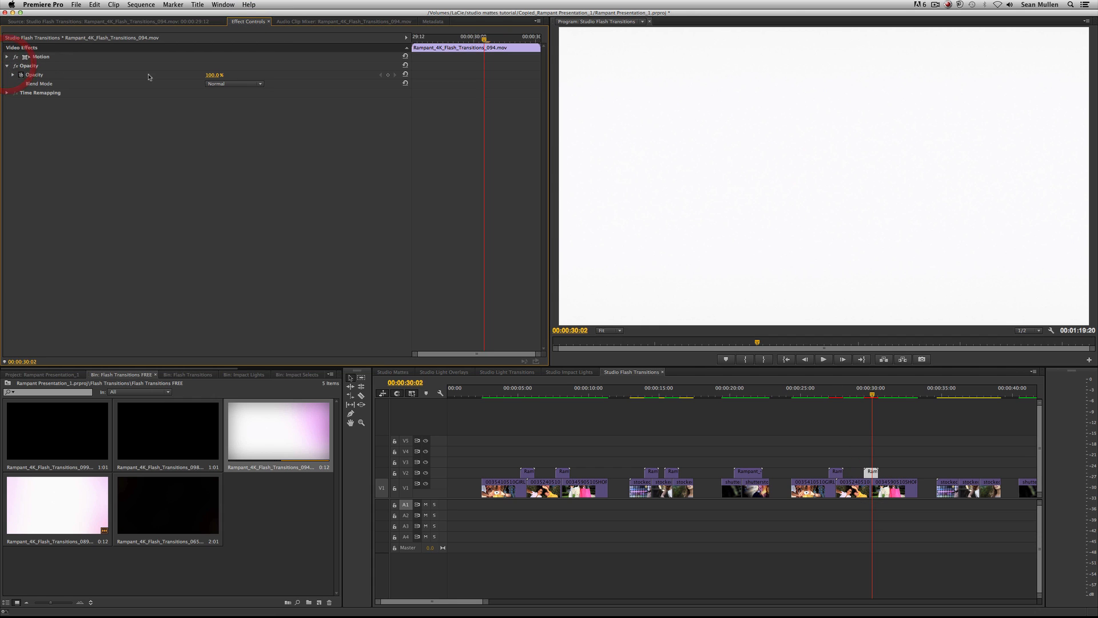
left_click(233, 83)
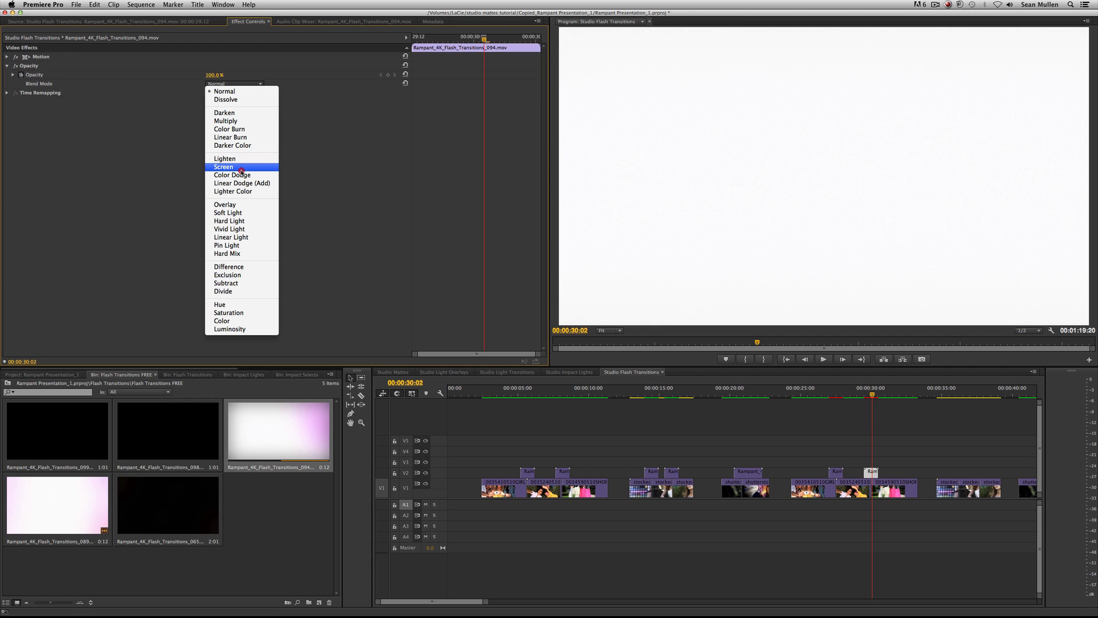
left_click(224, 167)
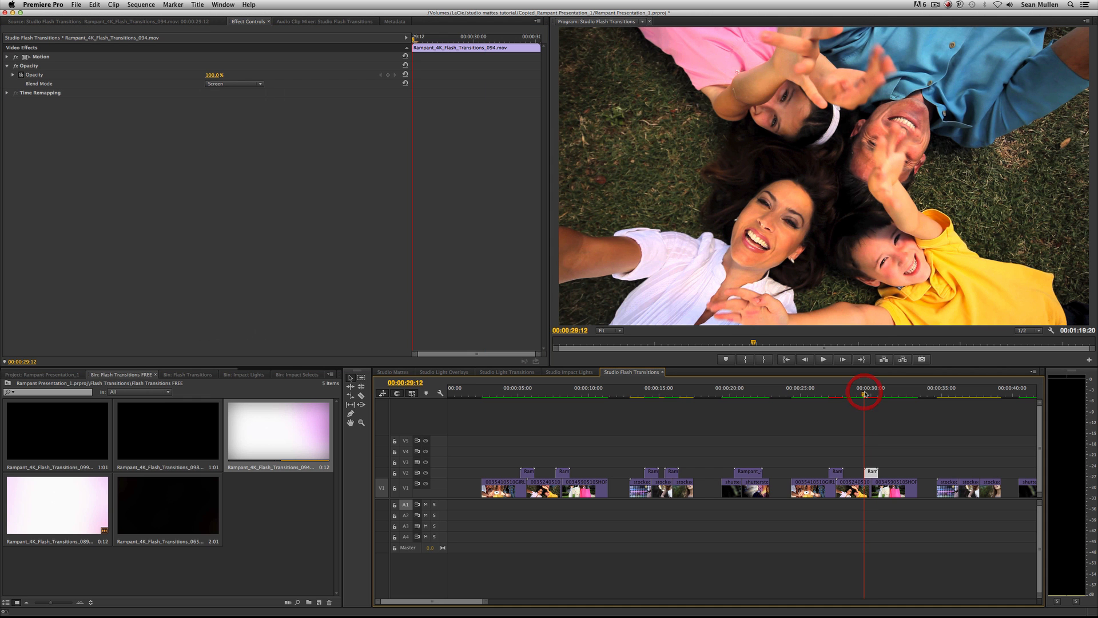
left_click(878, 393)
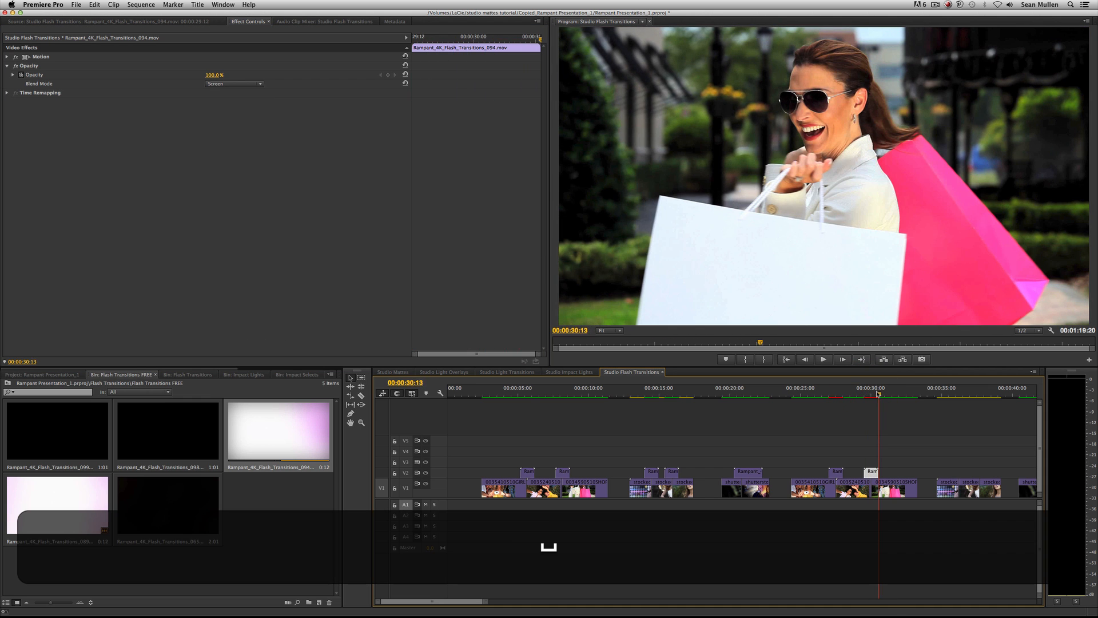
left_click(234, 83)
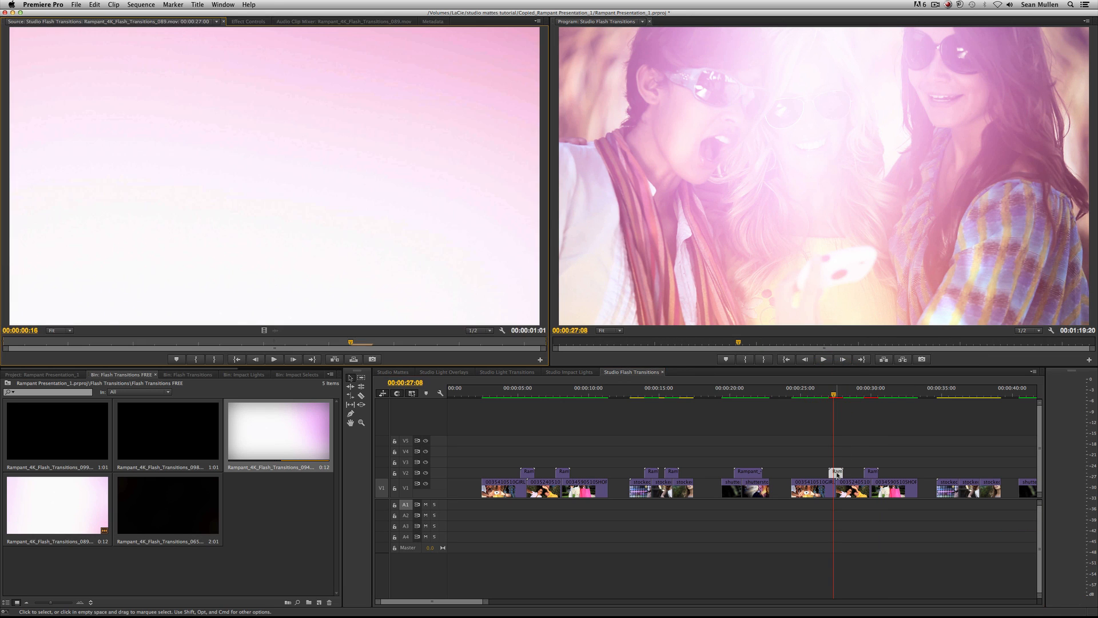
left_click(250, 21)
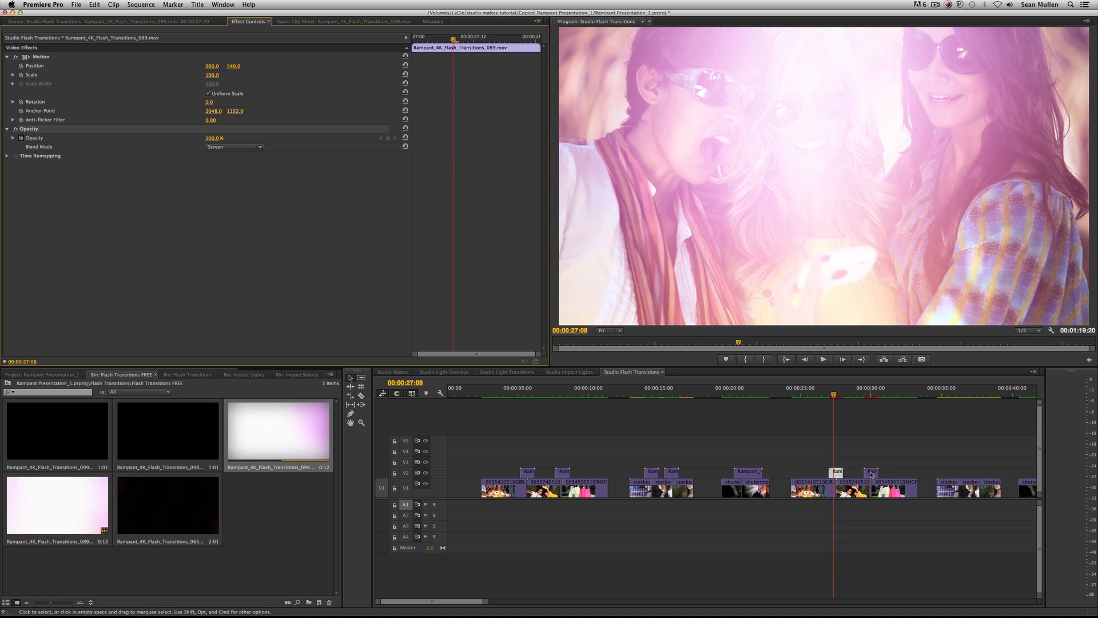
key("cmd+v")
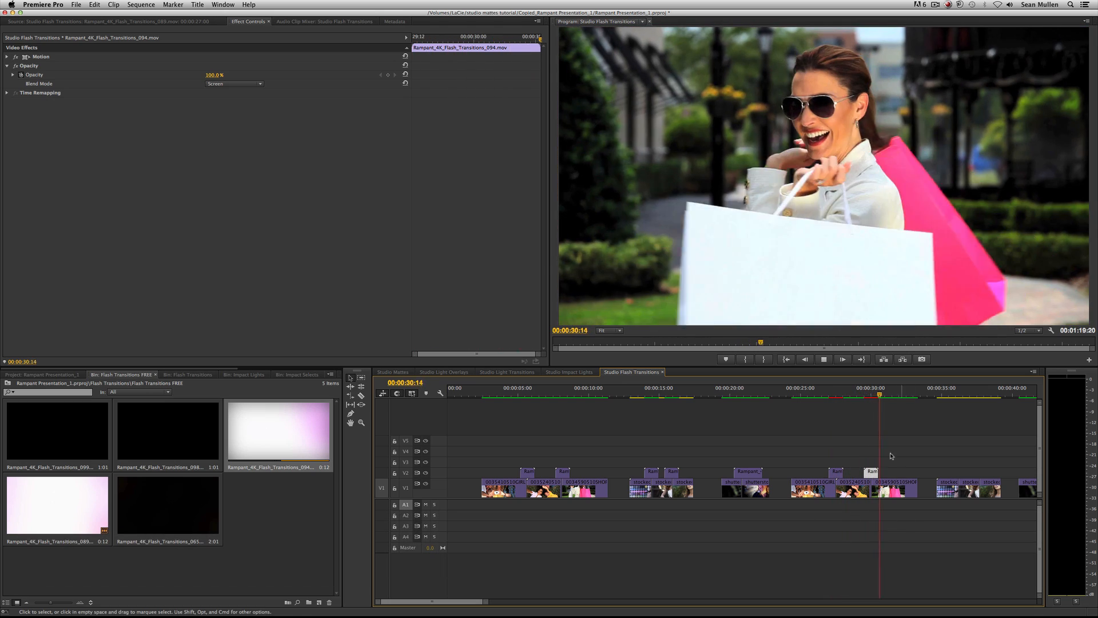
left_click(830, 394)
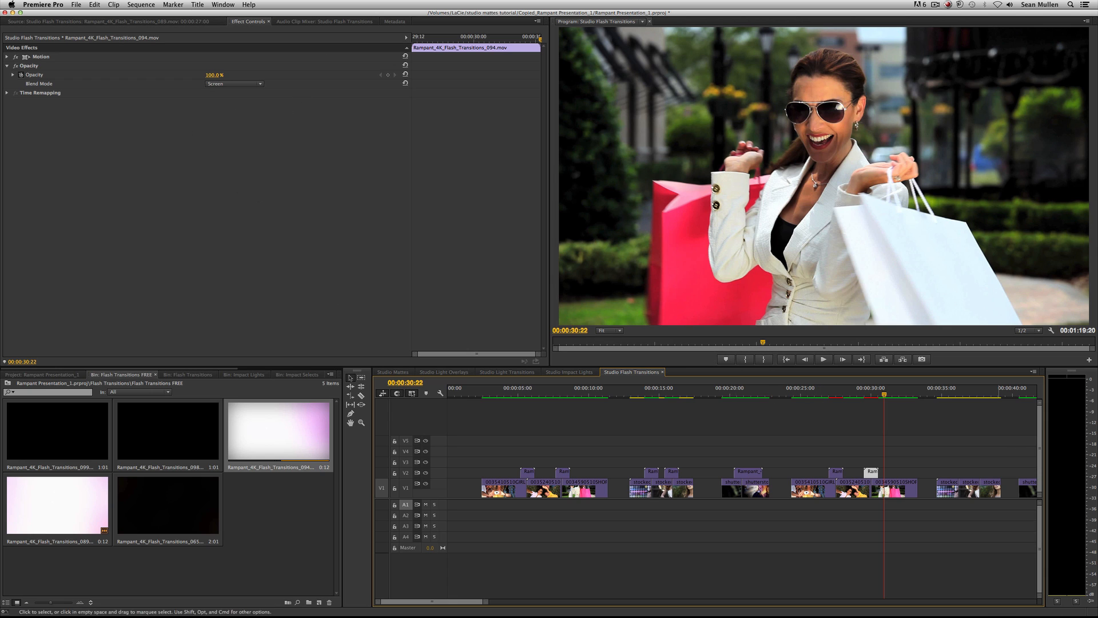
mouse_move(437, 122)
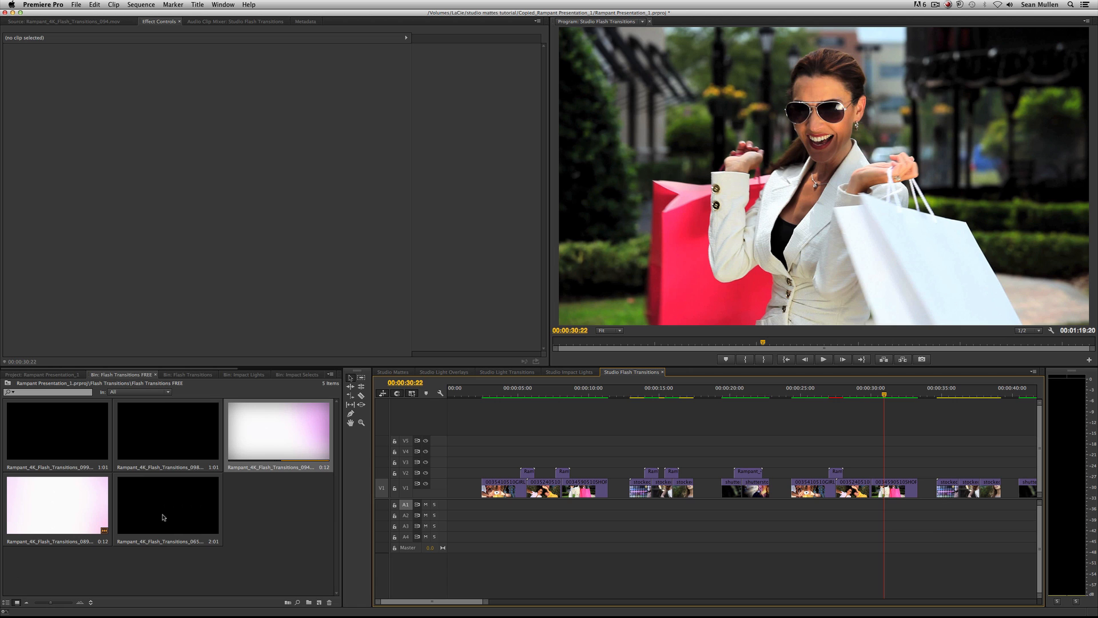
Nudge the white flash clip earlier over the 30-second cut and play through to check timing
double_click(278, 434)
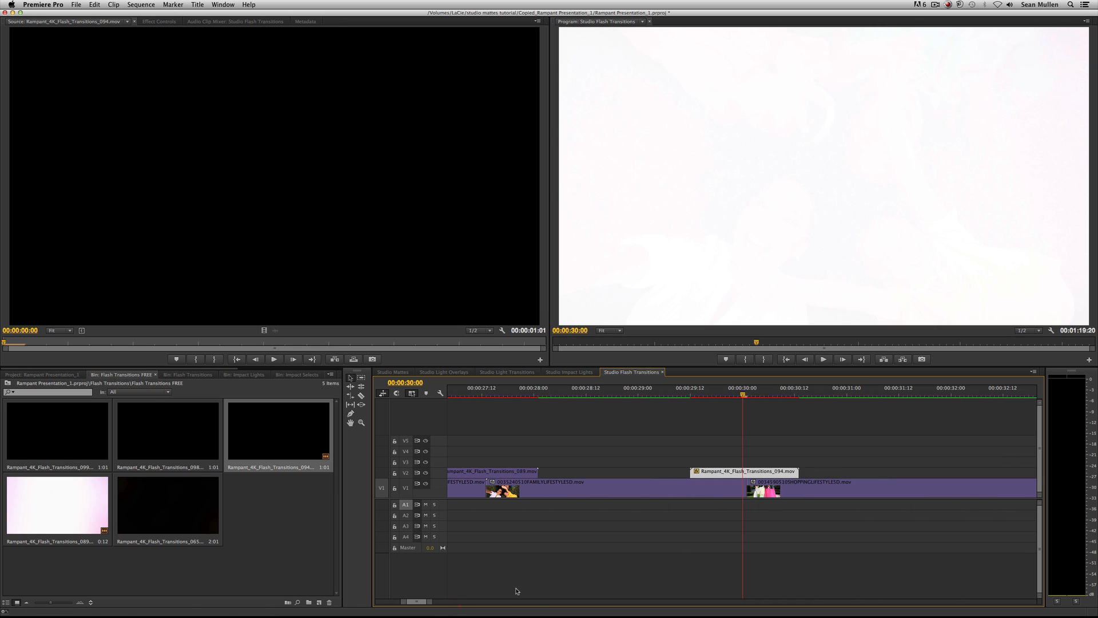
left_click_drag(741, 471, 714, 472)
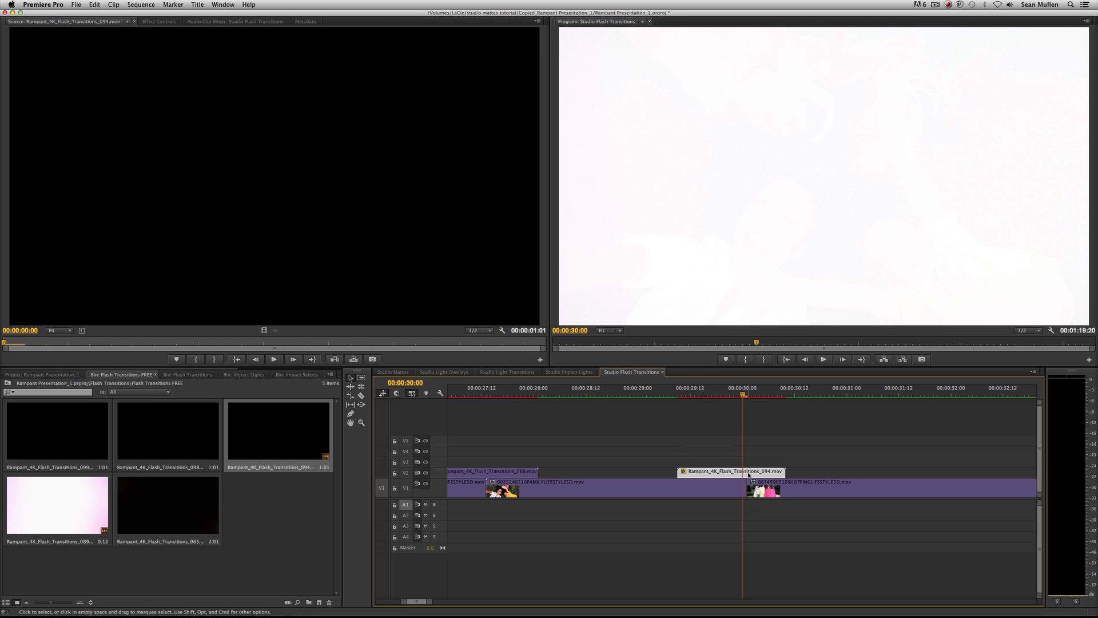
left_click_drag(733, 472, 754, 473)
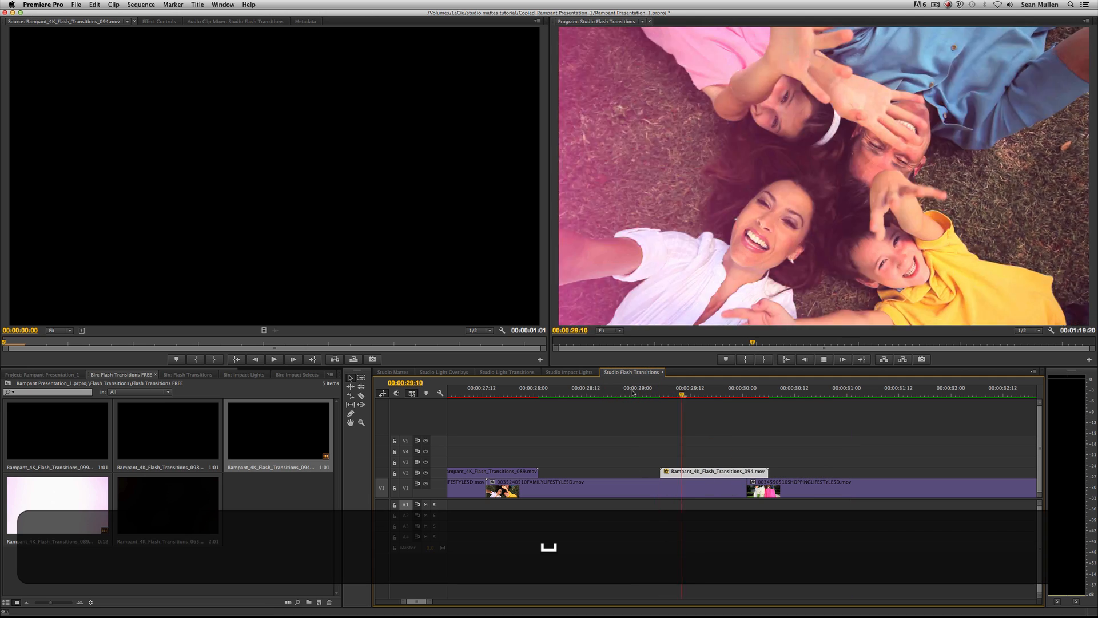
left_click(738, 398)
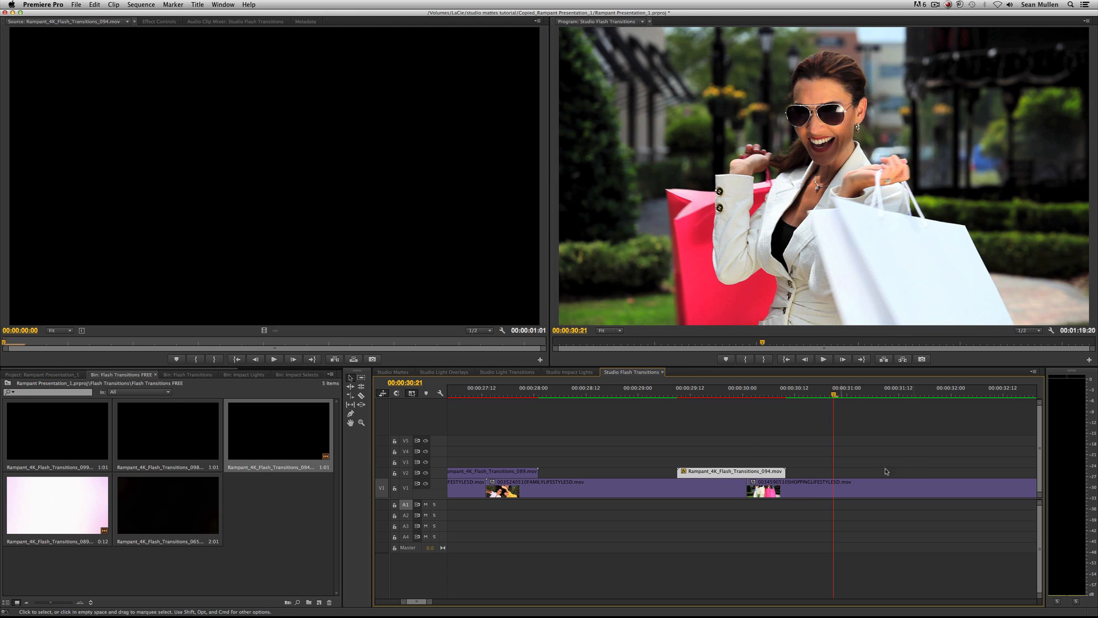
mouse_move(449, 300)
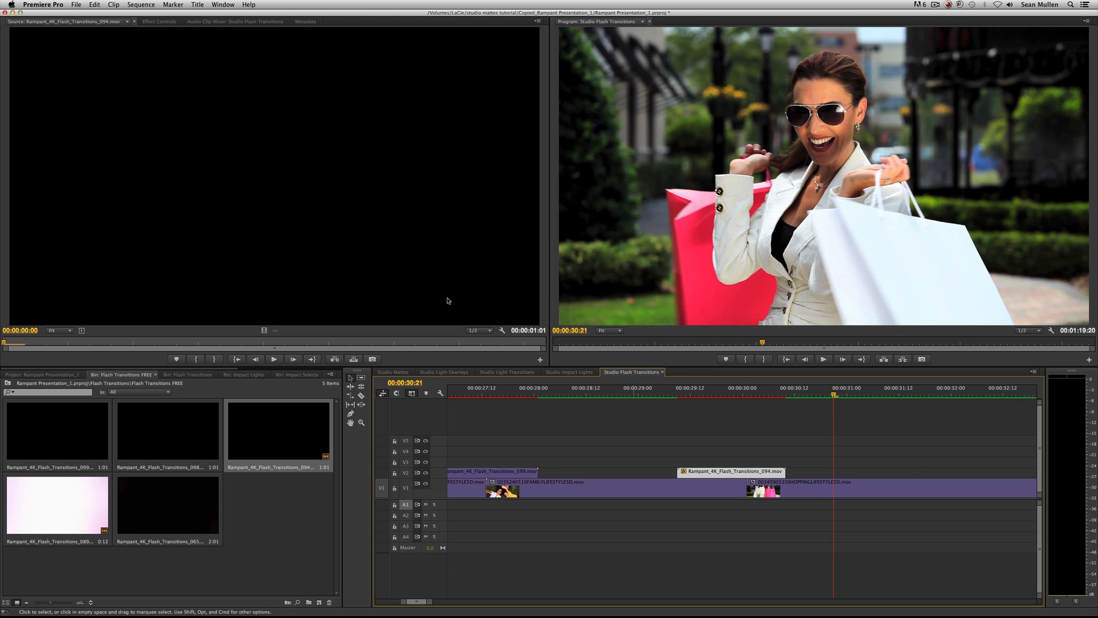
mouse_move(655, 295)
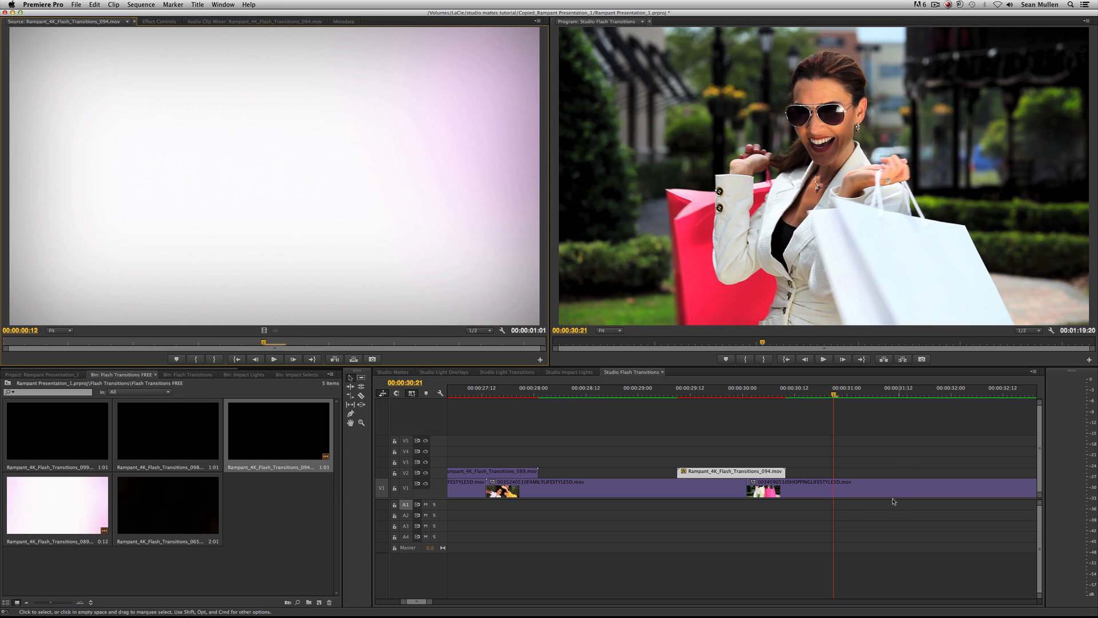
mouse_move(808, 467)
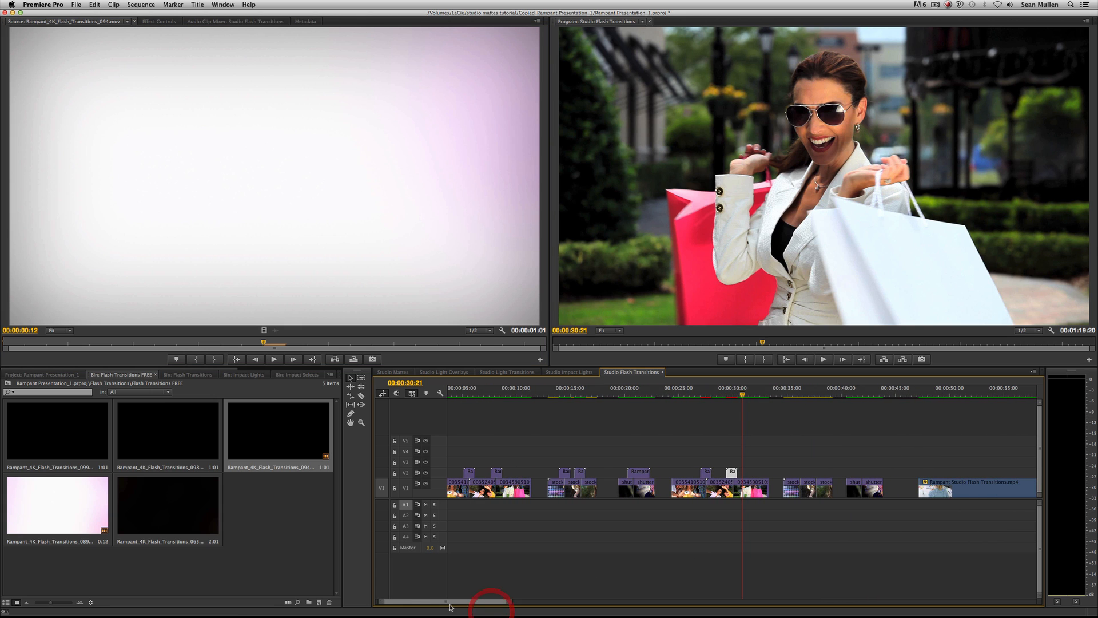
Move the playhead to the cut near 00:00:39:00 where the next flash will go
left_click_drag(491, 601, 466, 600)
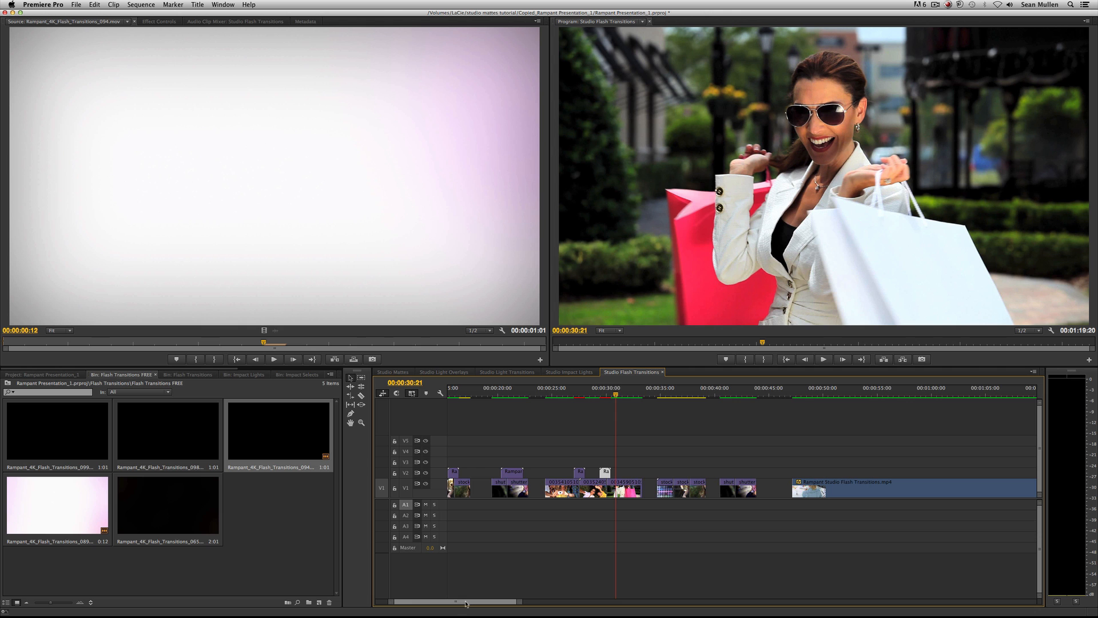
left_click(672, 396)
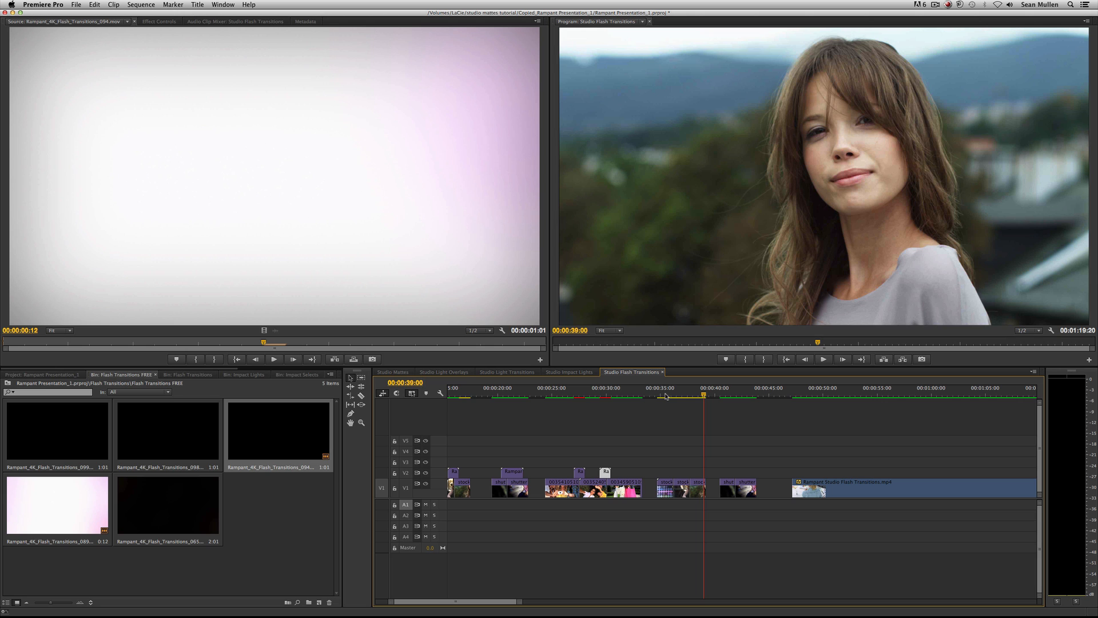
mouse_move(160, 442)
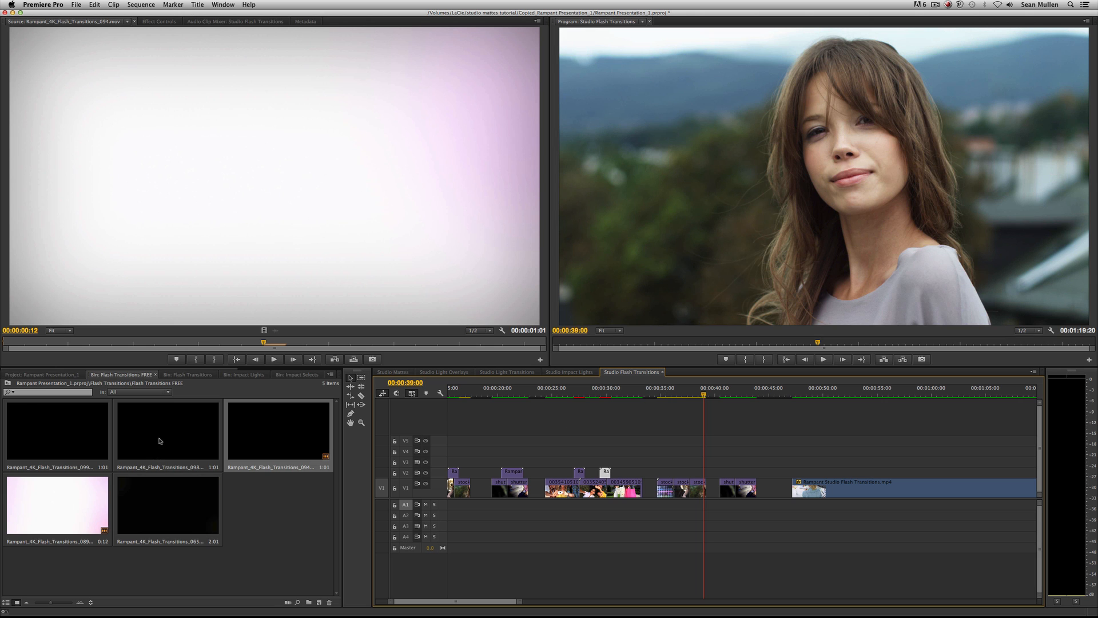
mouse_move(213, 437)
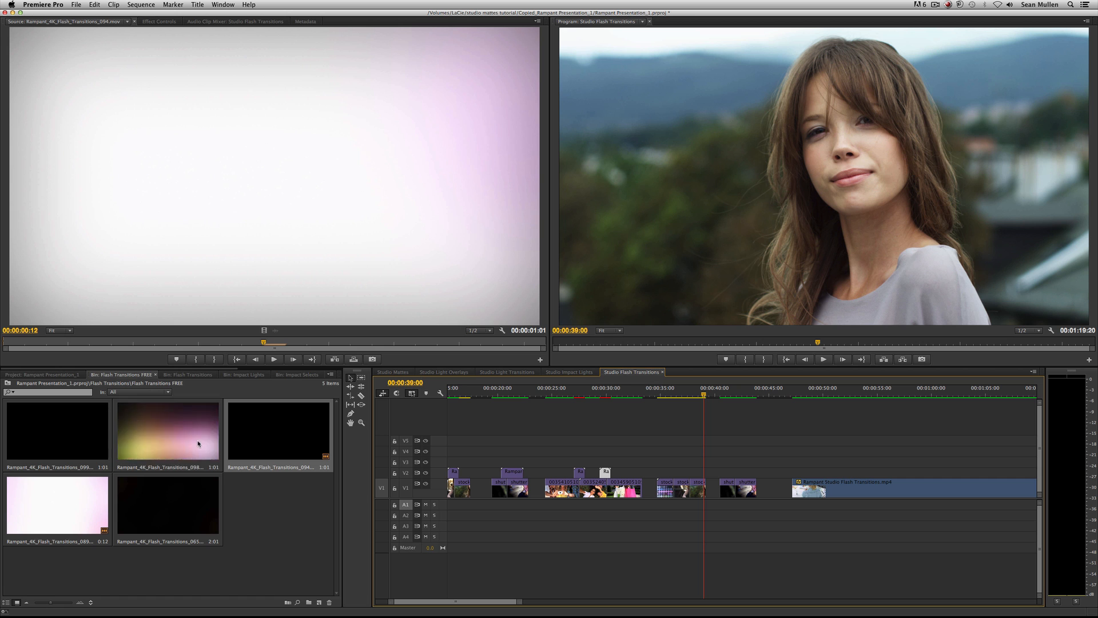
Preview Rampant_4K_Flash_Transitions_098 in the Source Monitor and zoom in on the 39-second cut
double_click(167, 432)
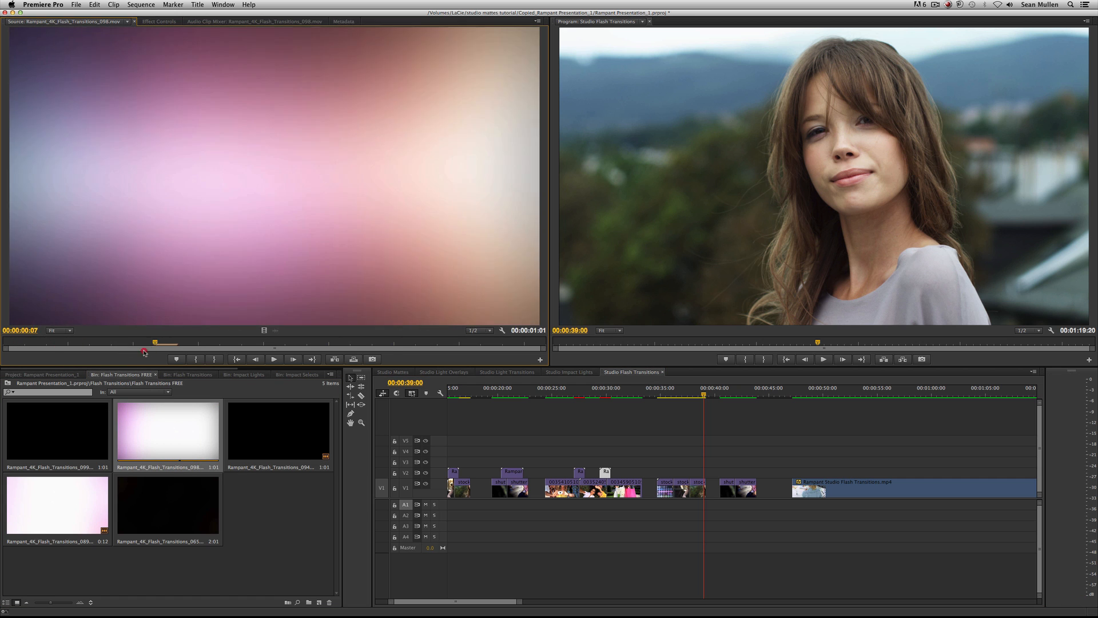
left_click_drag(154, 342, 350, 342)
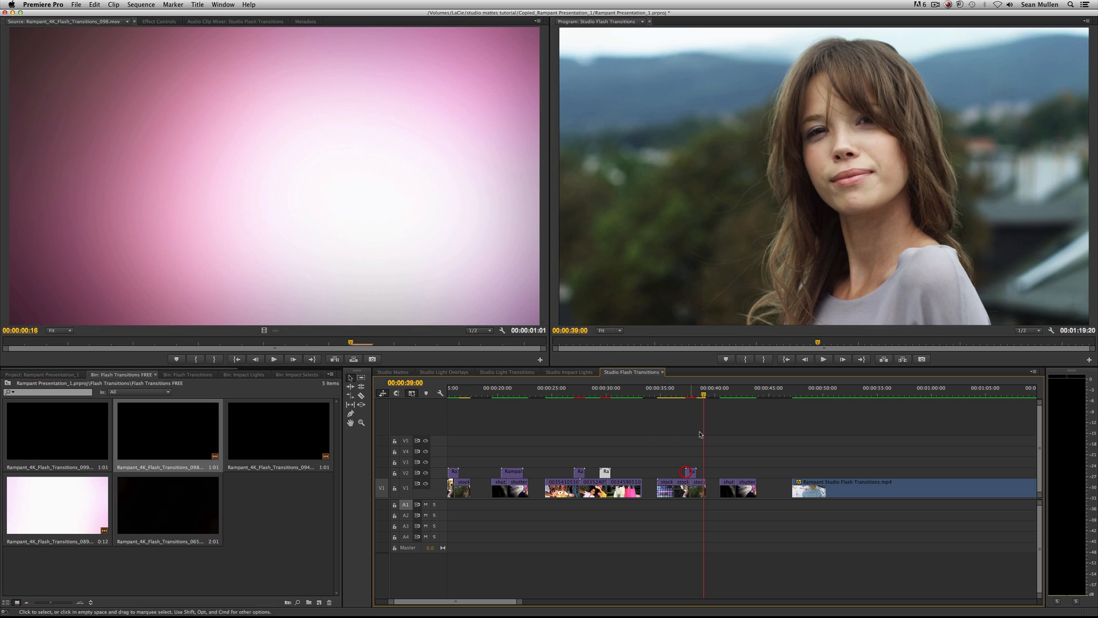
left_click(690, 395)
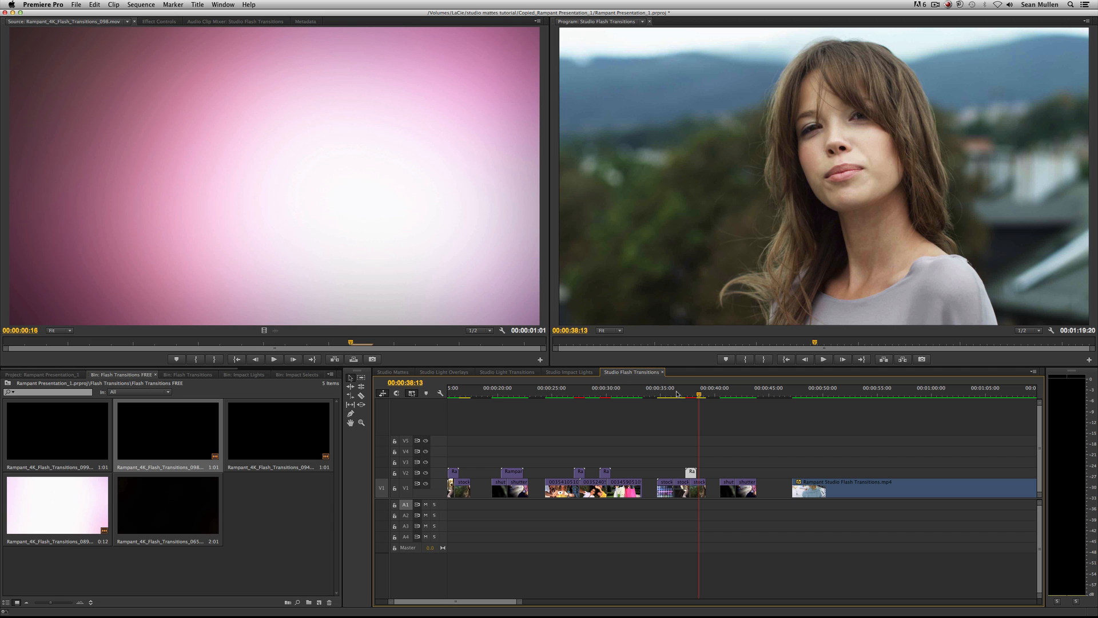
left_click(682, 396)
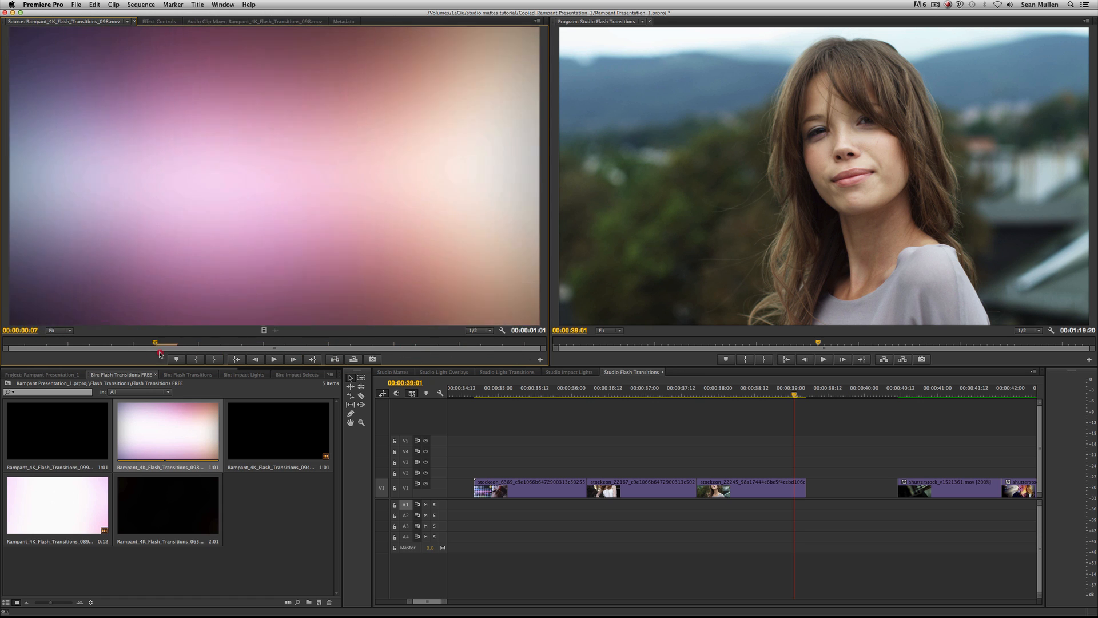
Trim flash clip 098 to a 12-frame burst around its peak and place it on V2 over the cut
left_click_drag(154, 342, 199, 343)
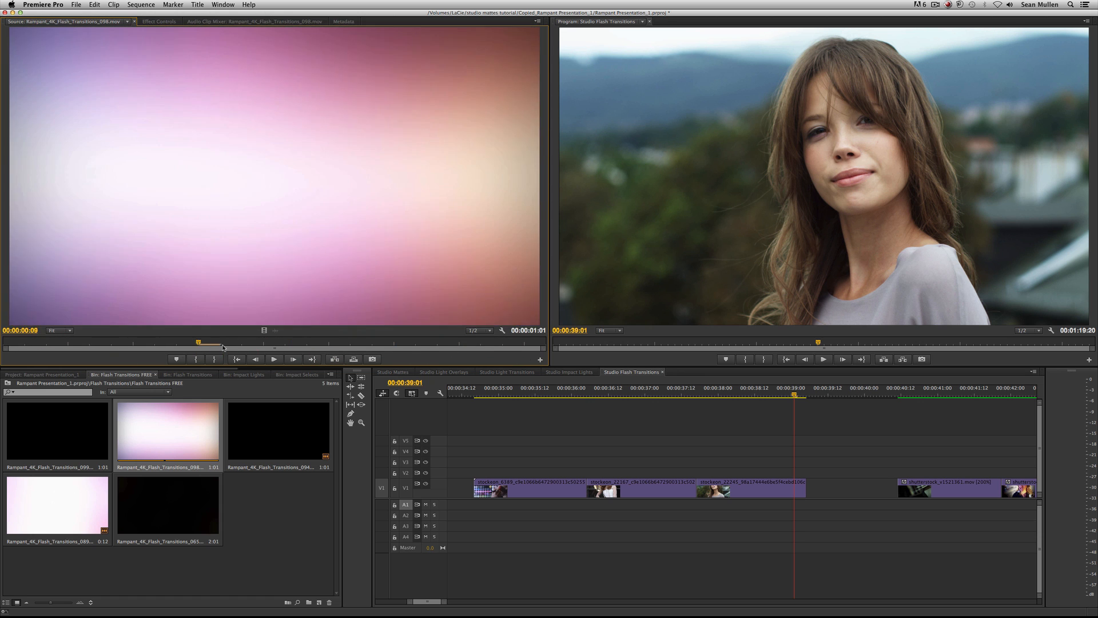
left_click(274, 359)
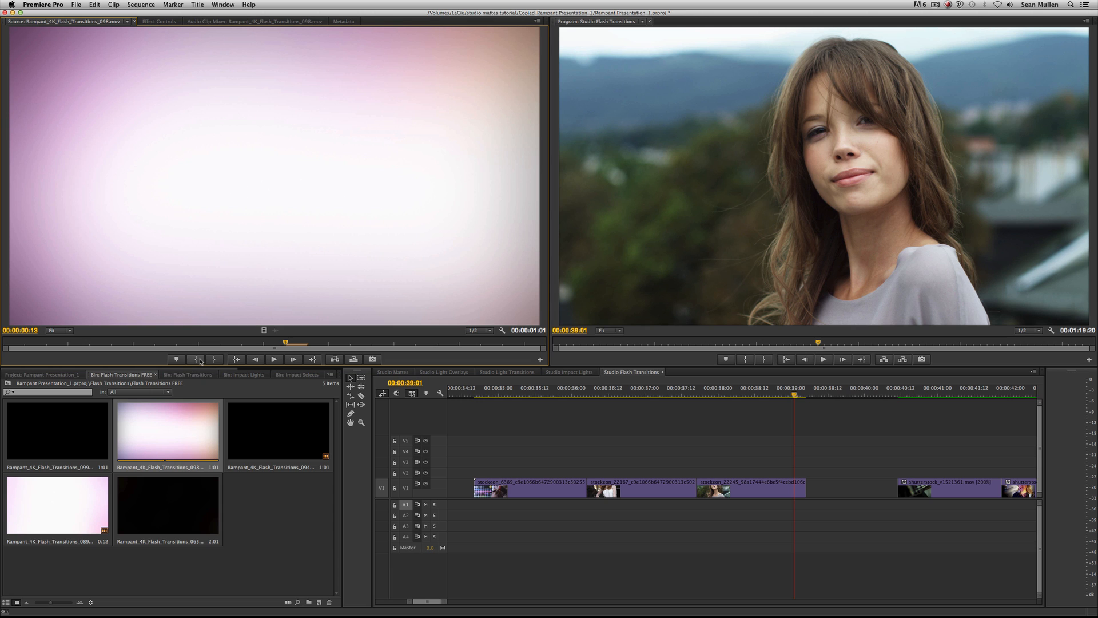
left_click_drag(167, 430, 712, 452)
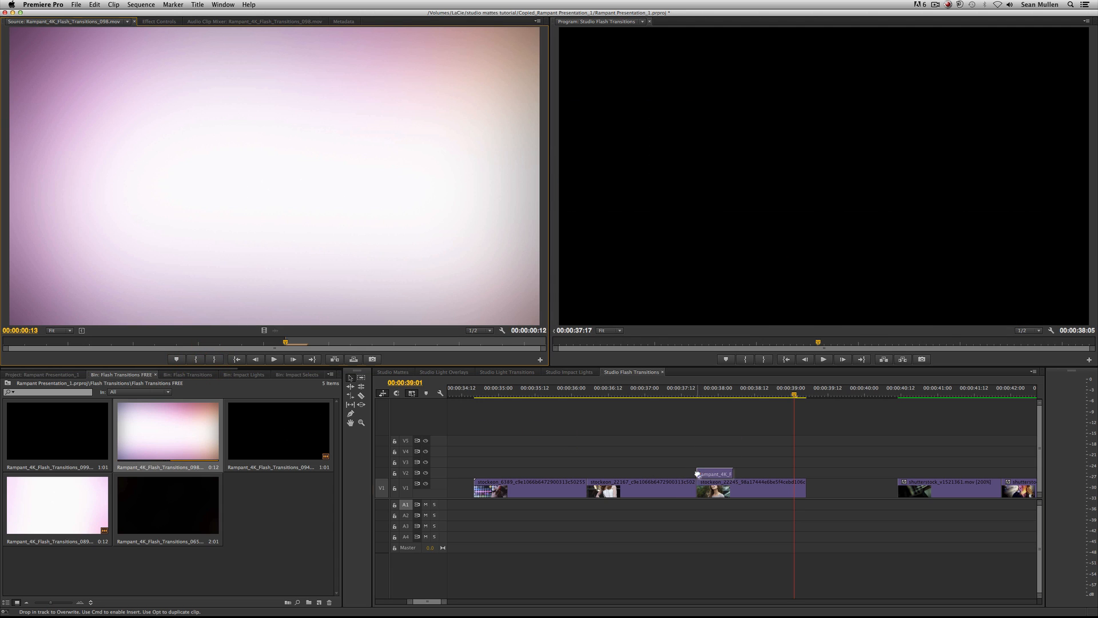
key("cmd+v")
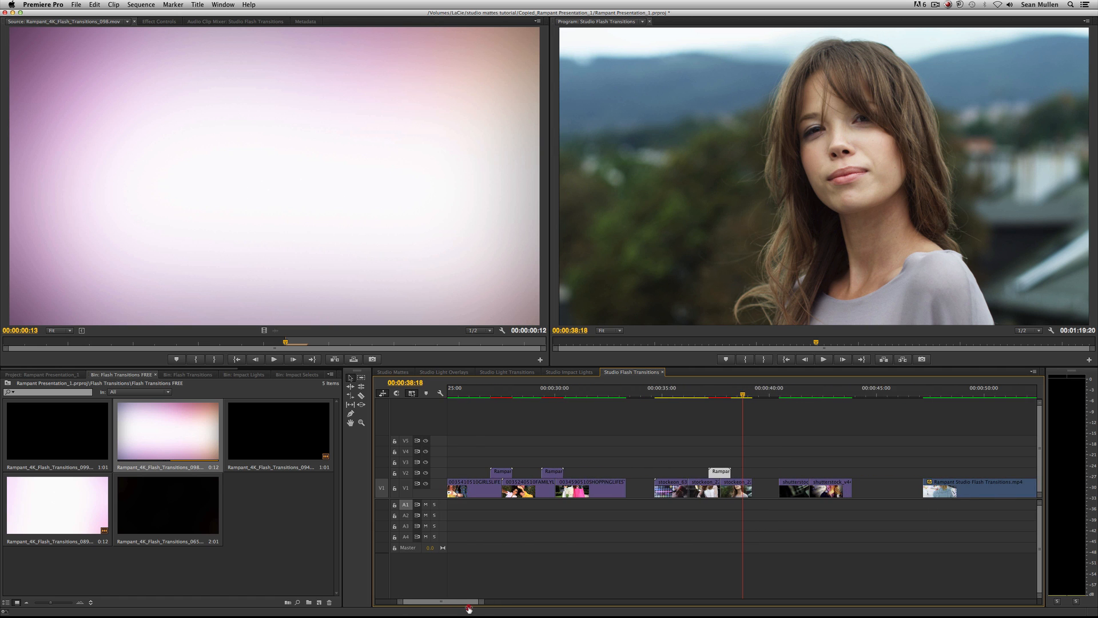
Place golden flash clip 065 on V2 snapped to the cut at 00:00:42:00 and review it
left_click_drag(468, 601, 439, 601)
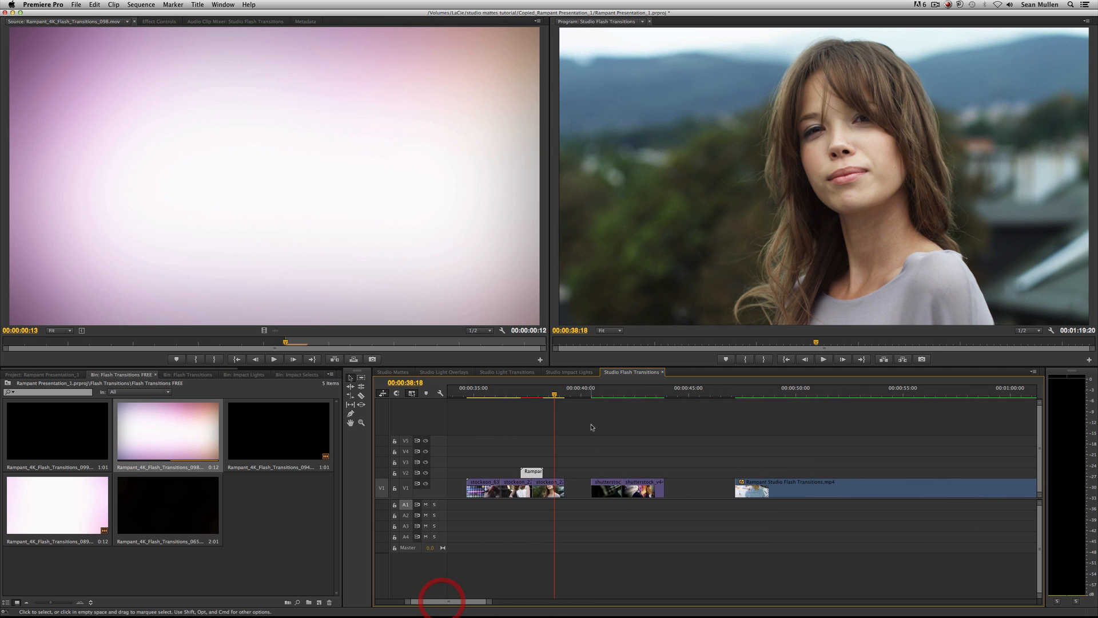
left_click(625, 395)
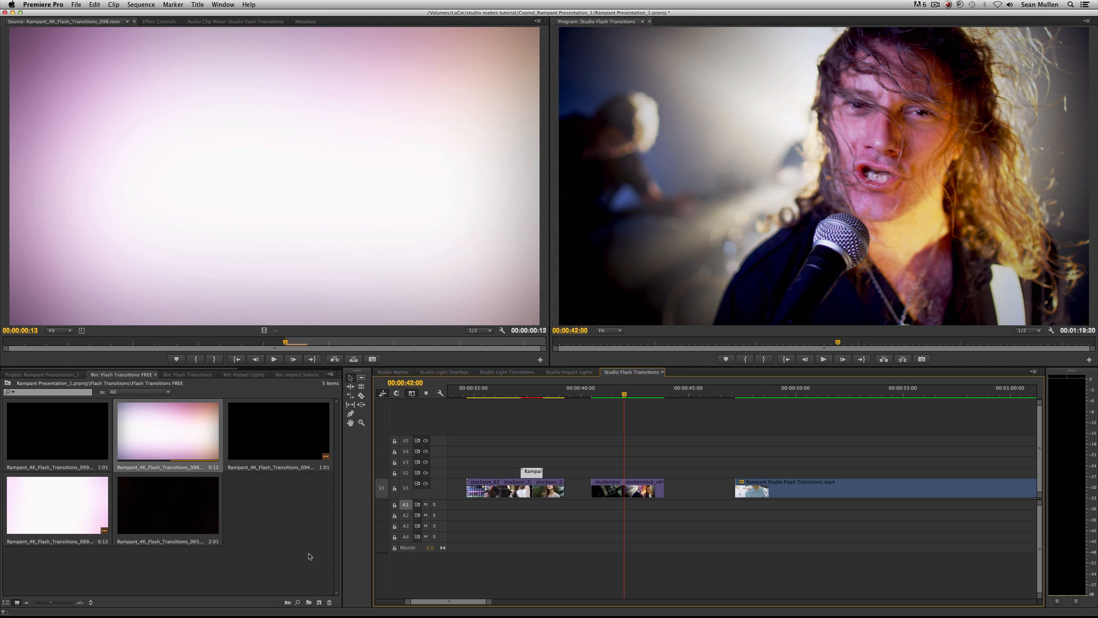
mouse_move(165, 509)
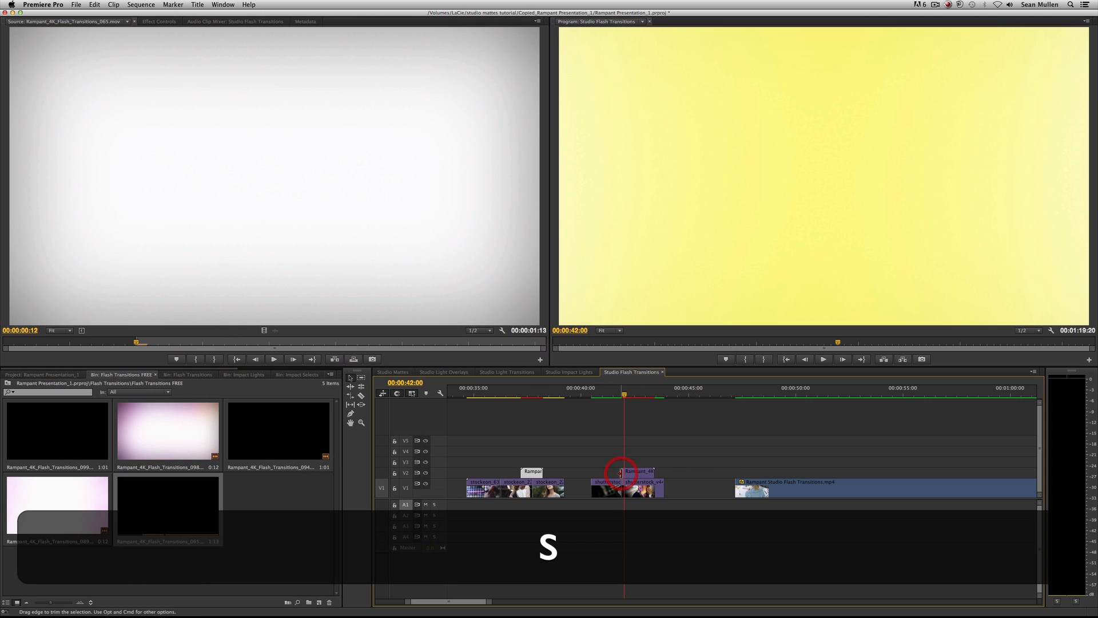
key("cmd+v")
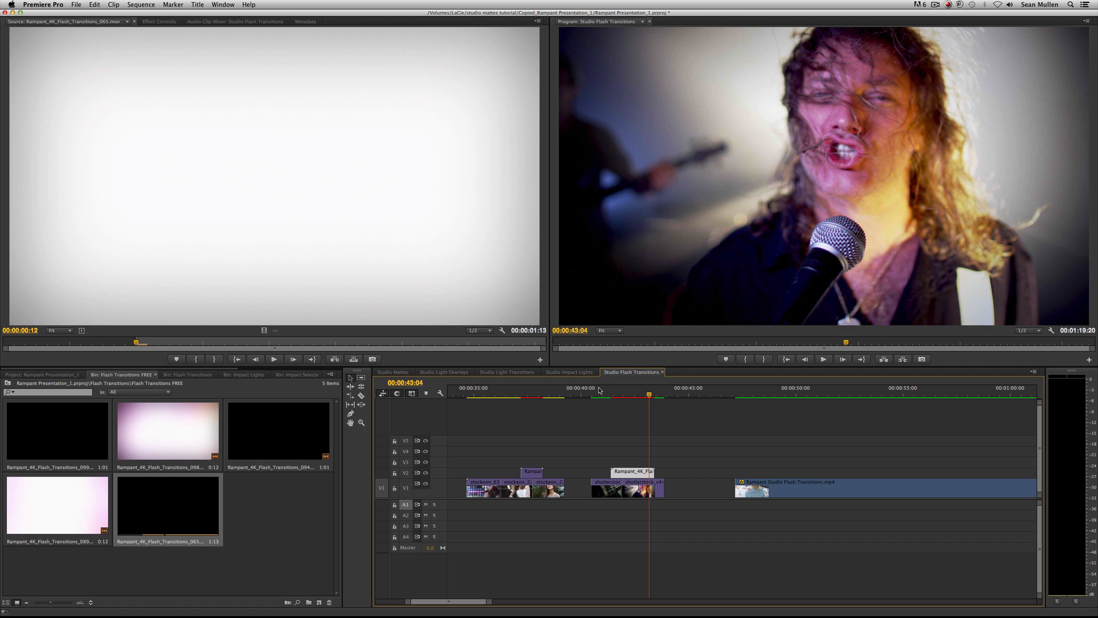
left_click(608, 394)
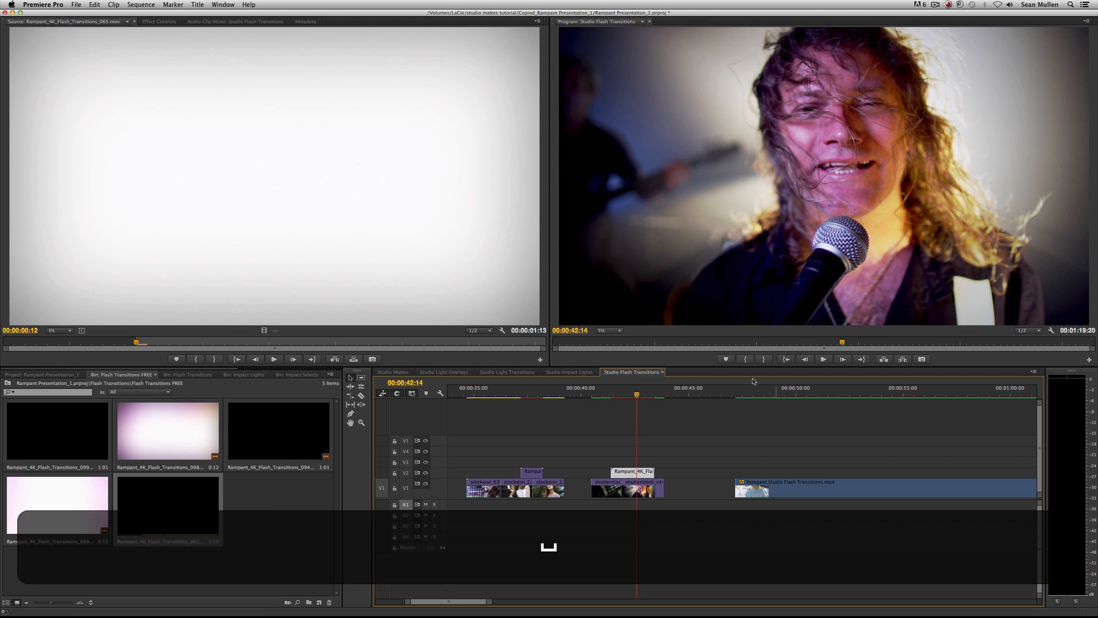
left_click(824, 360)
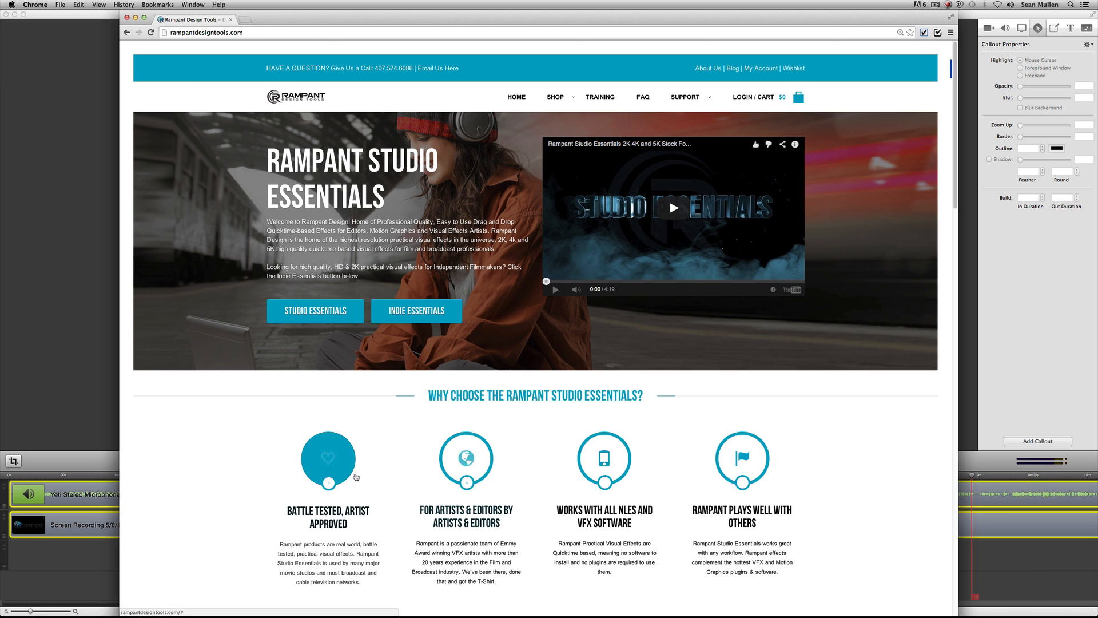
mouse_move(421, 407)
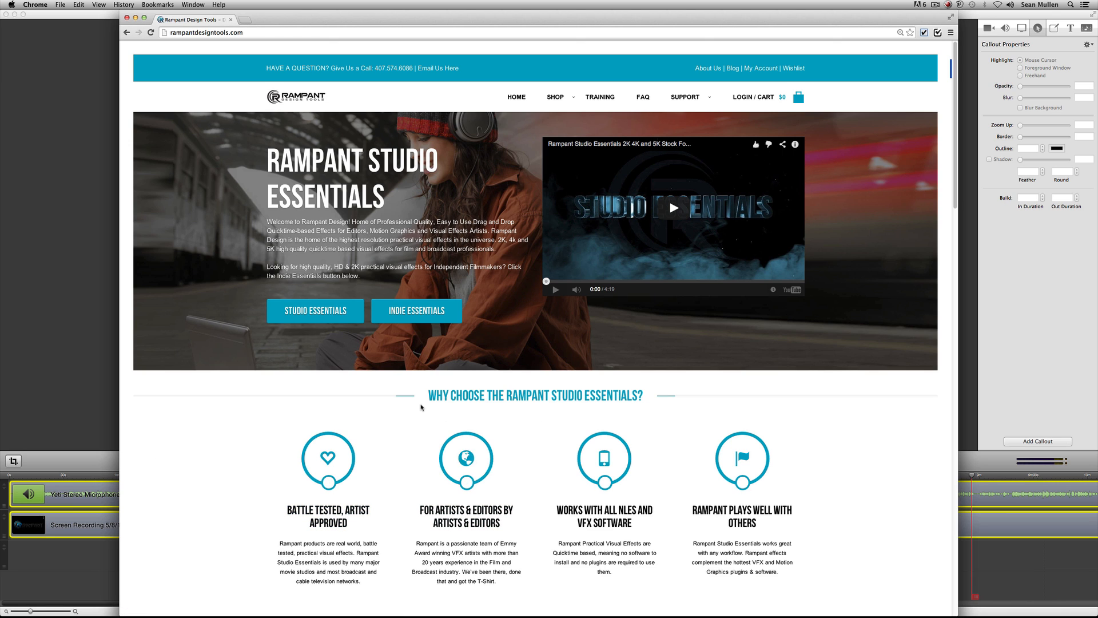
Open the Studio Flash Transitions product page from the homepage grid and look it over
scroll("down", 3)
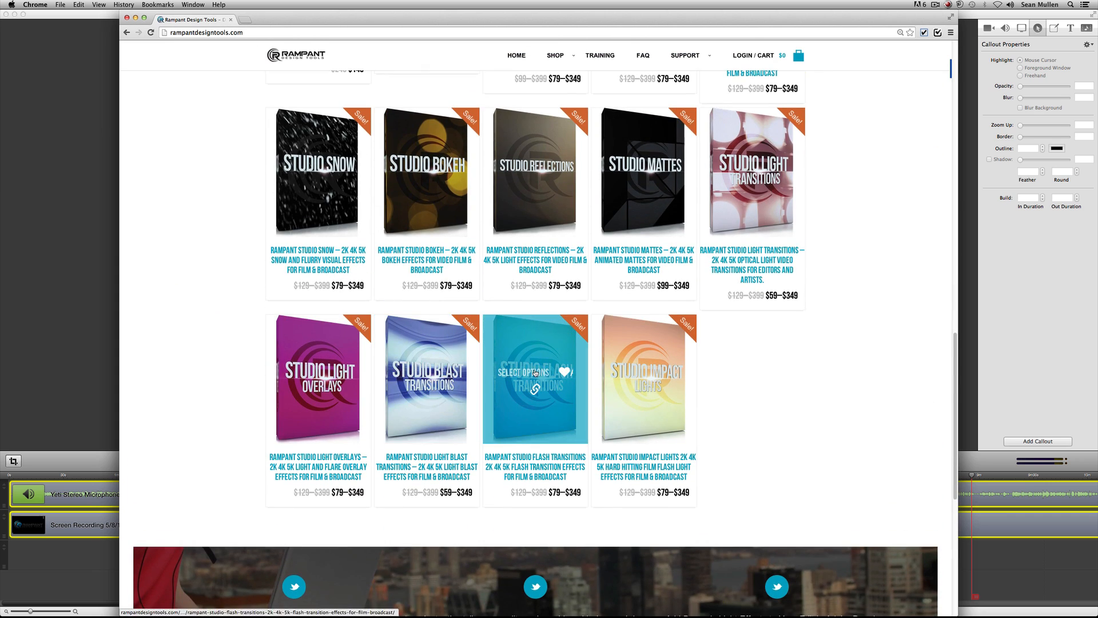
left_click(533, 373)
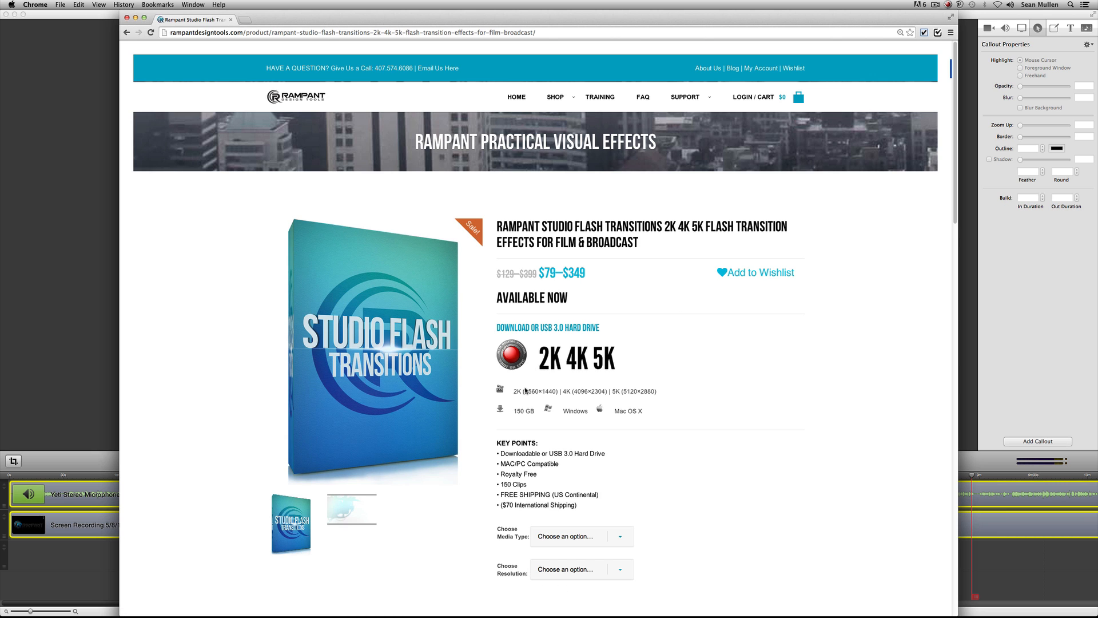
mouse_move(627, 359)
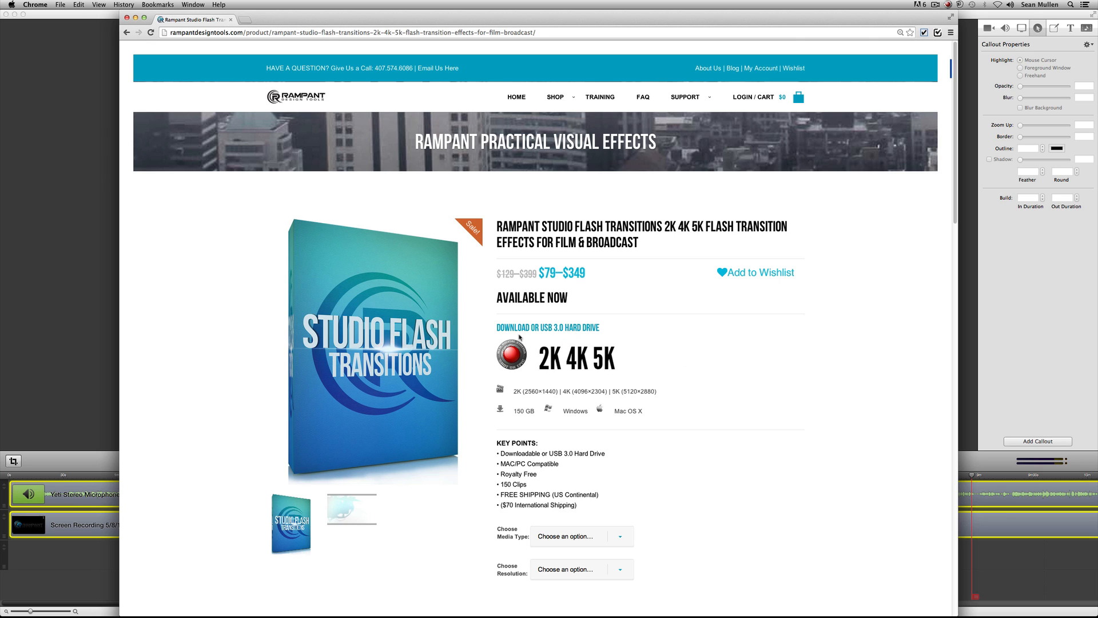
mouse_move(616, 488)
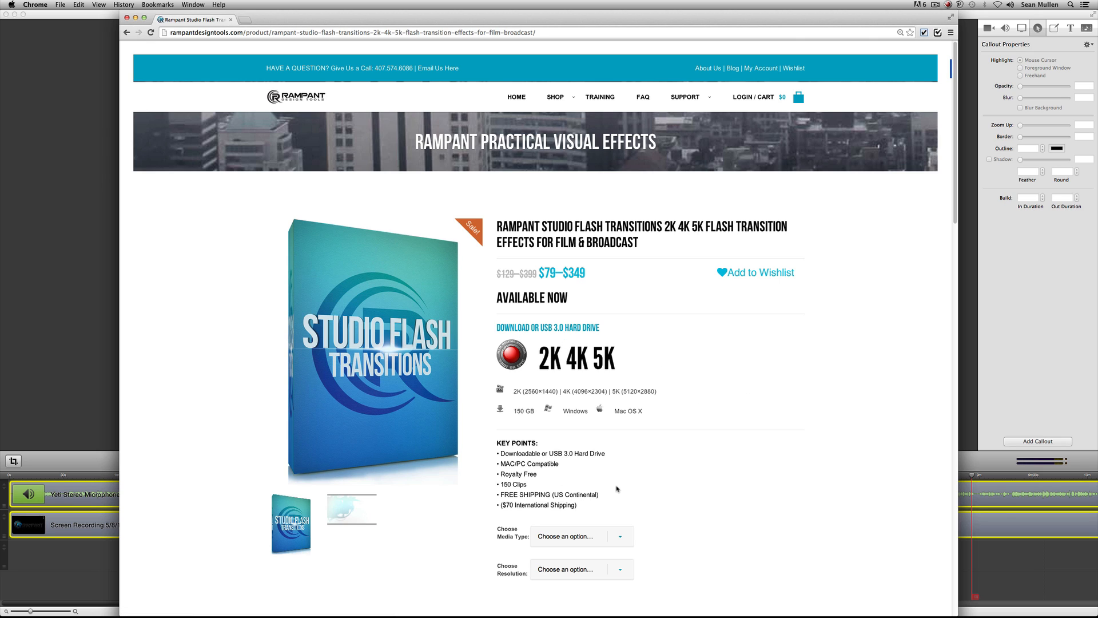
mouse_move(502, 432)
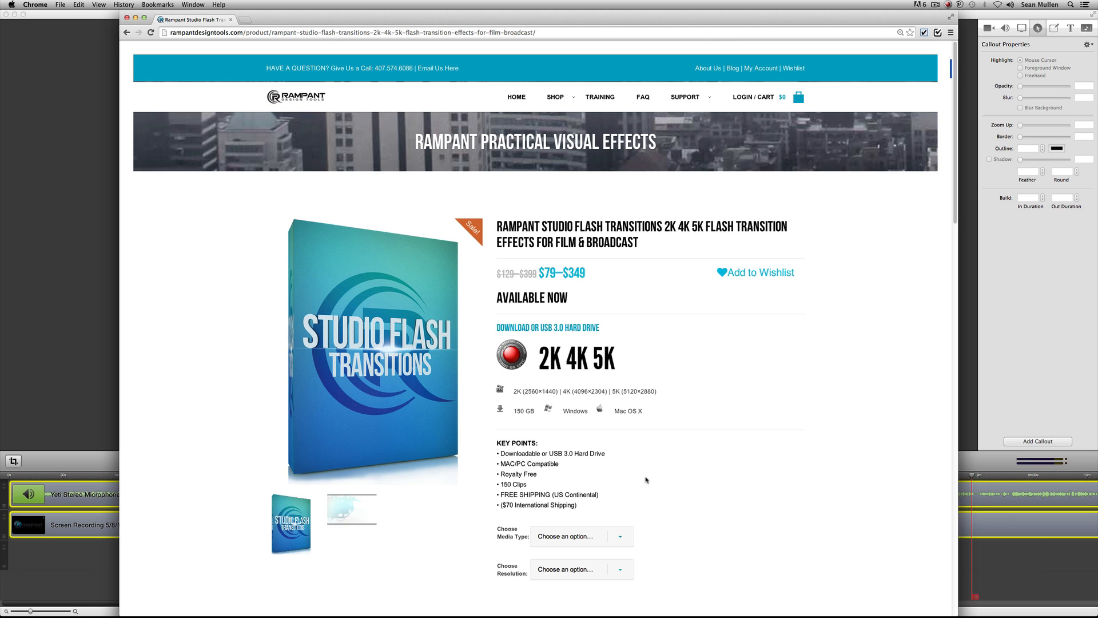
mouse_move(708, 478)
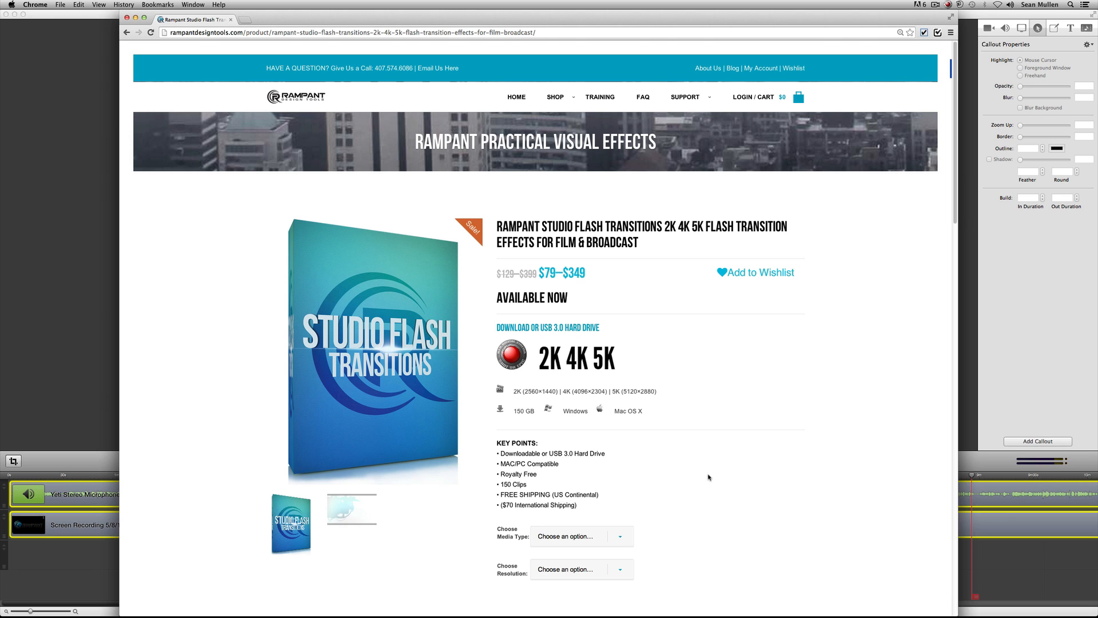
scroll("down", 3)
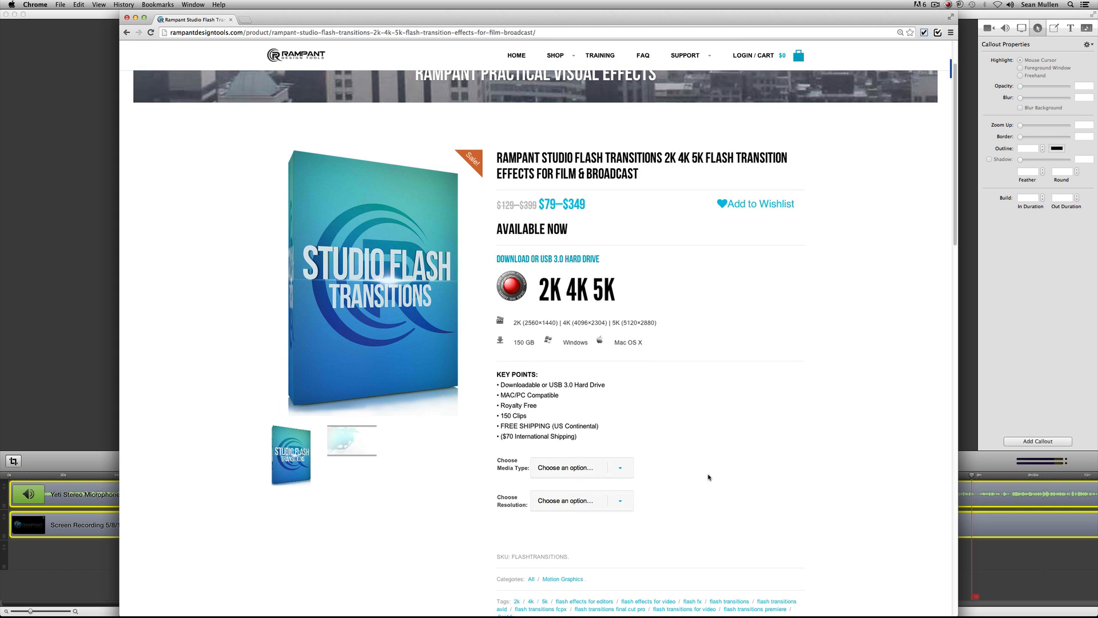
scroll("up", 3)
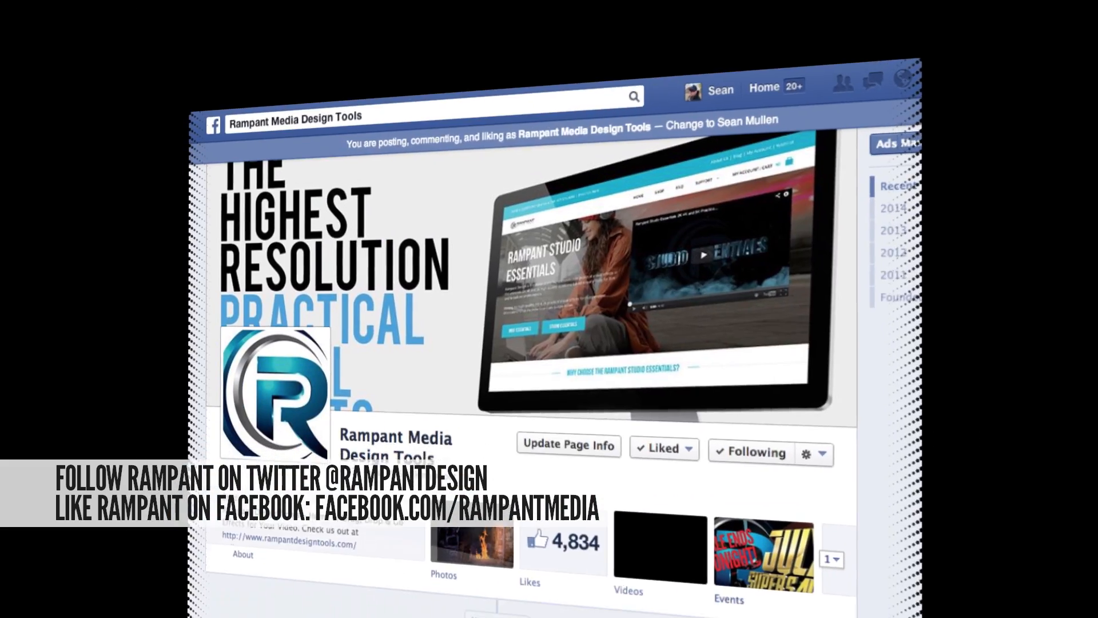
scroll("down", 3)
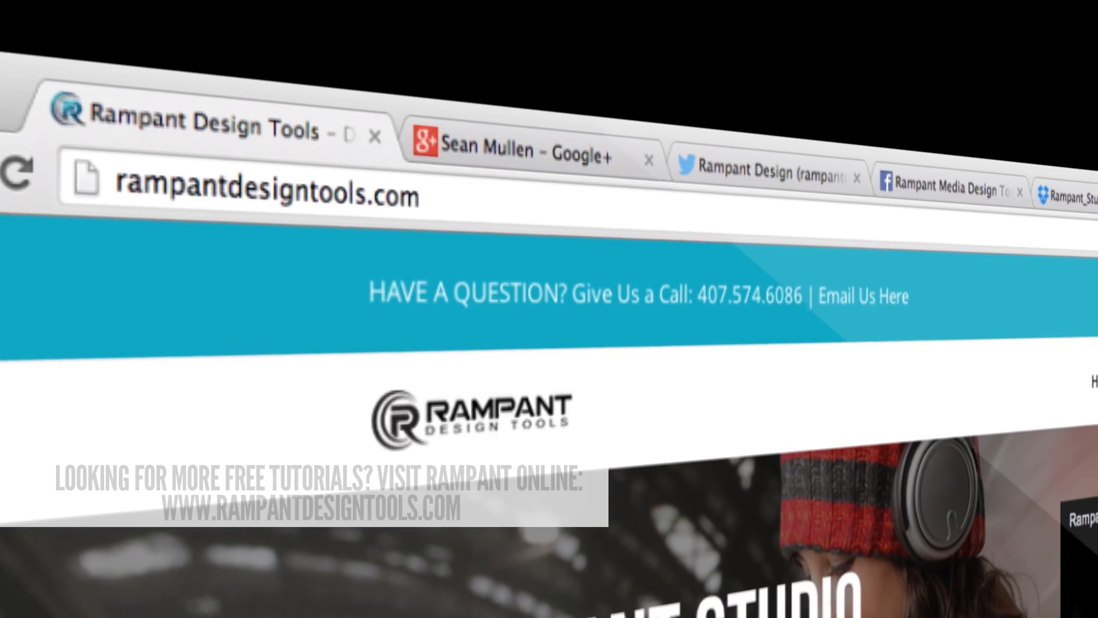
scroll("down", 3)
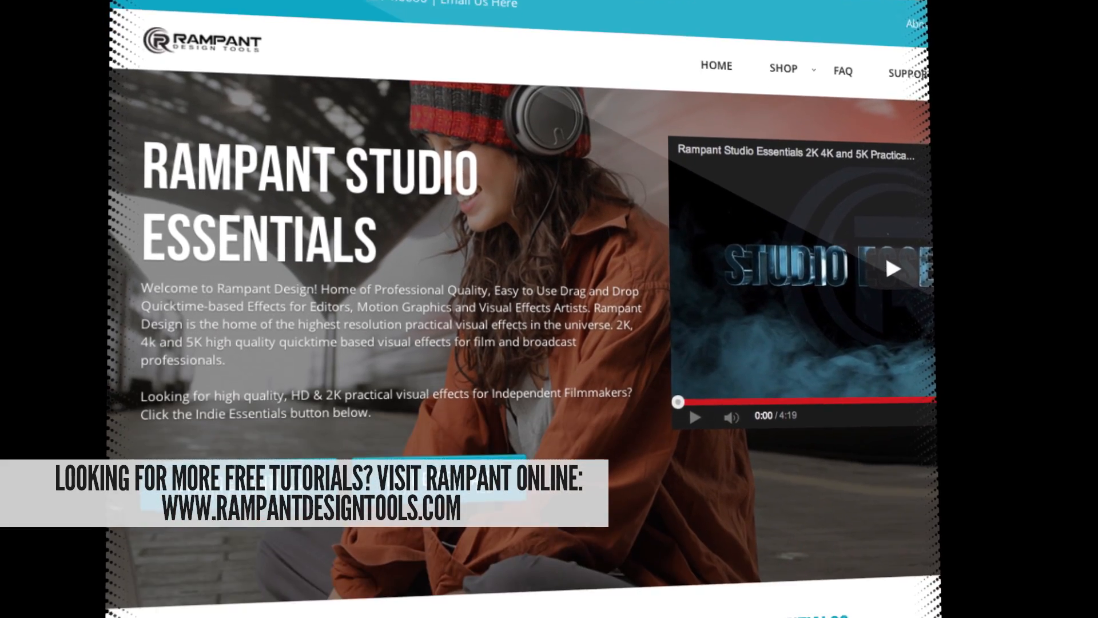
scroll("down", 3)
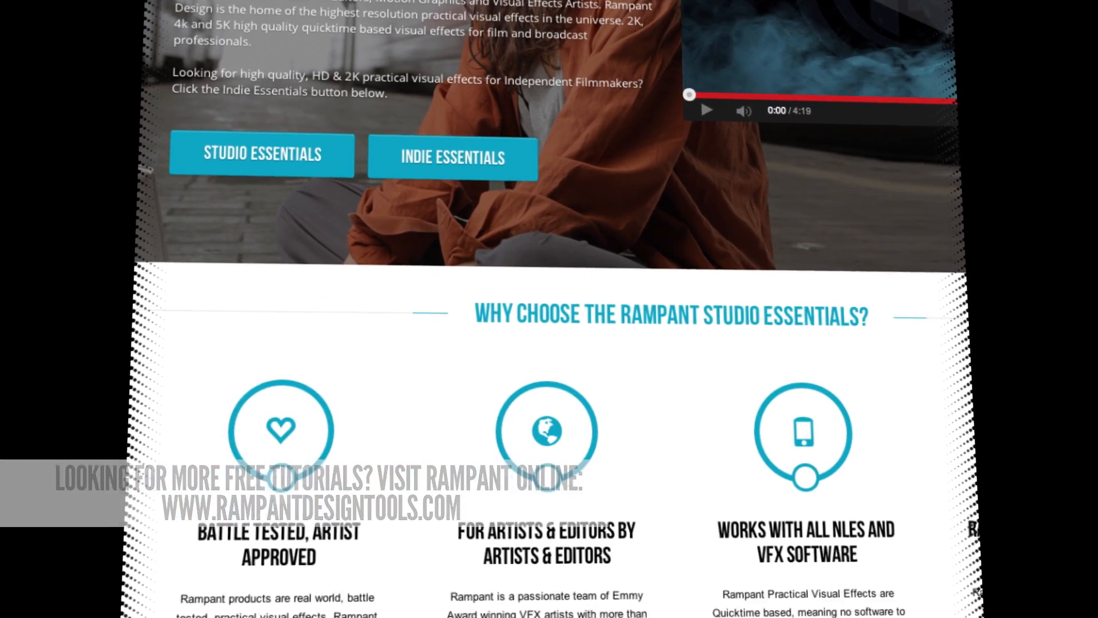